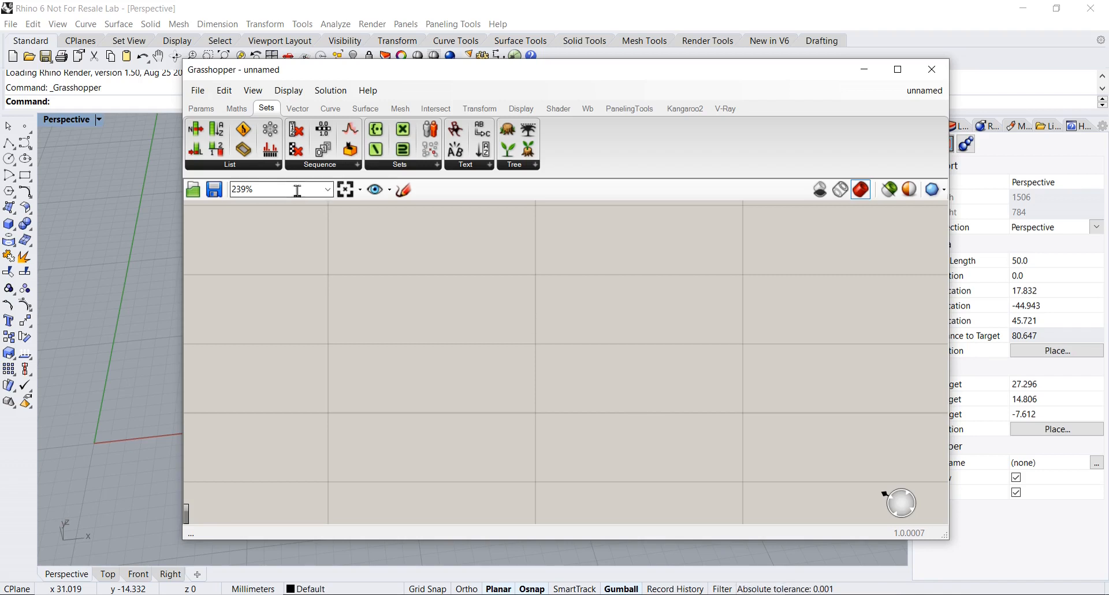
- Place a Range component from the Sets tab's Sequence panel onto the canvas
left_click(201, 109)
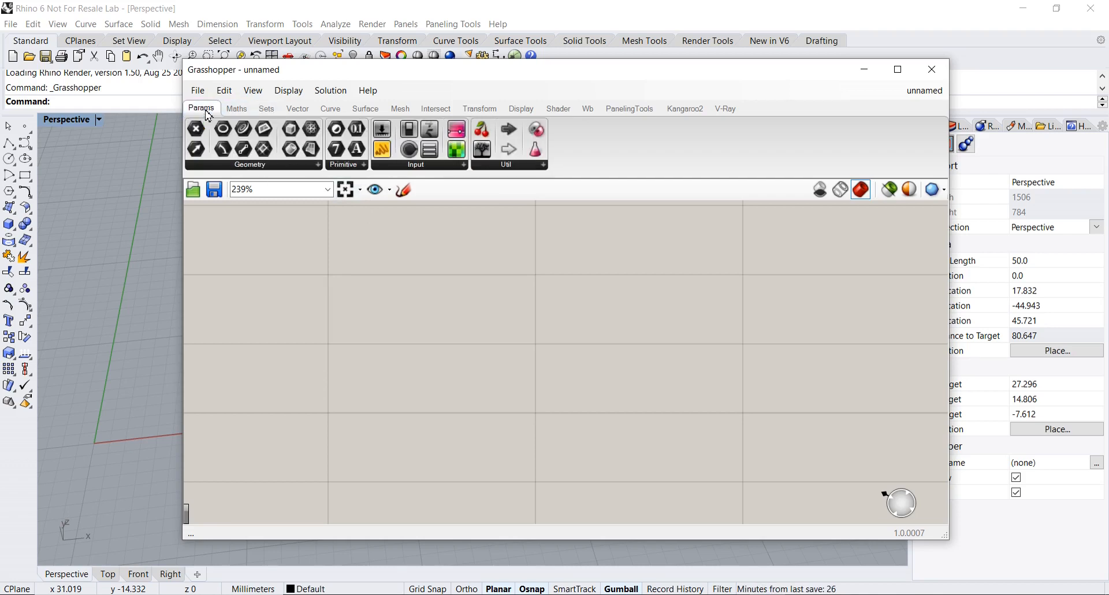
left_click(266, 108)
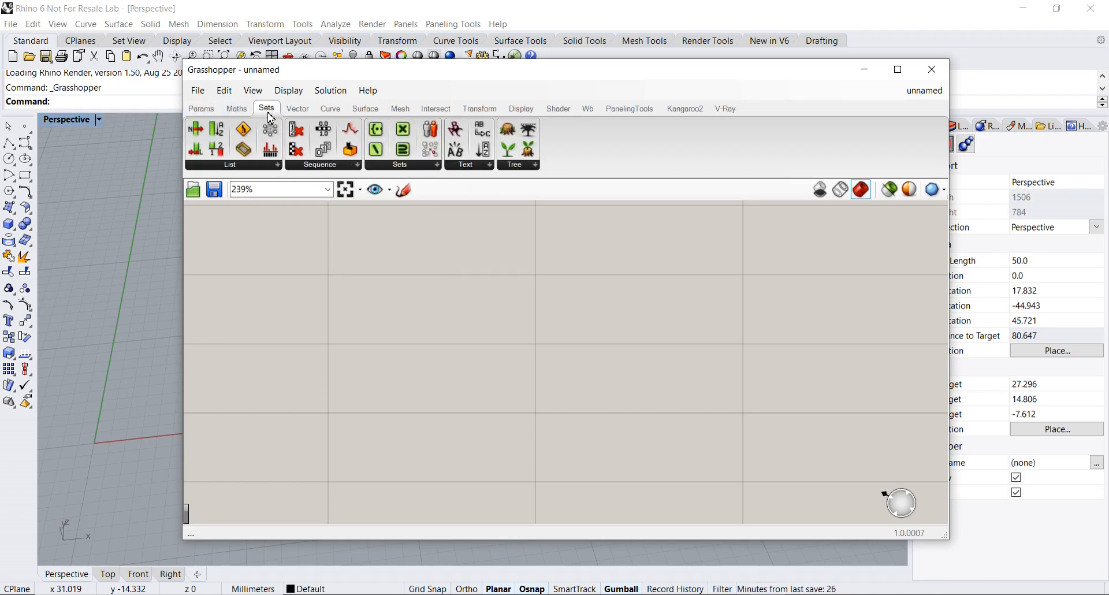
left_click(322, 164)
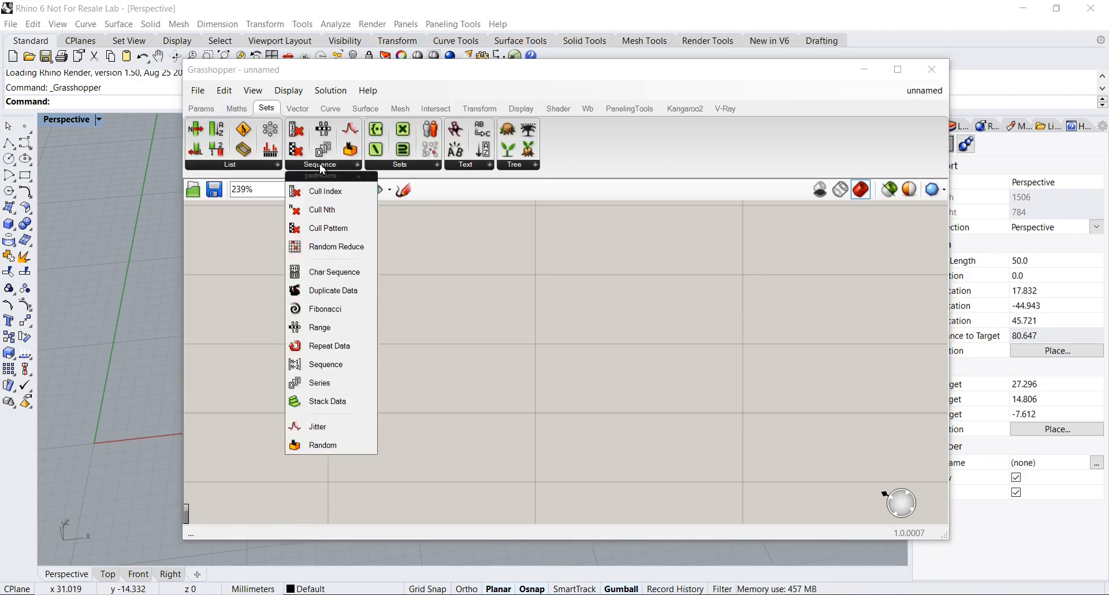
mouse_move(322, 327)
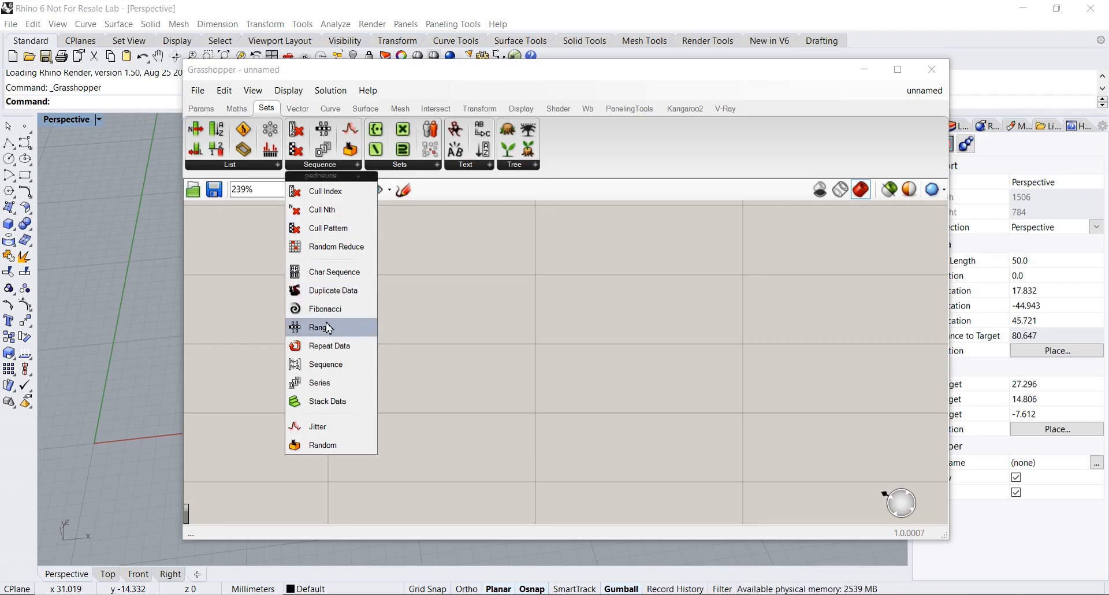
left_click(316, 327)
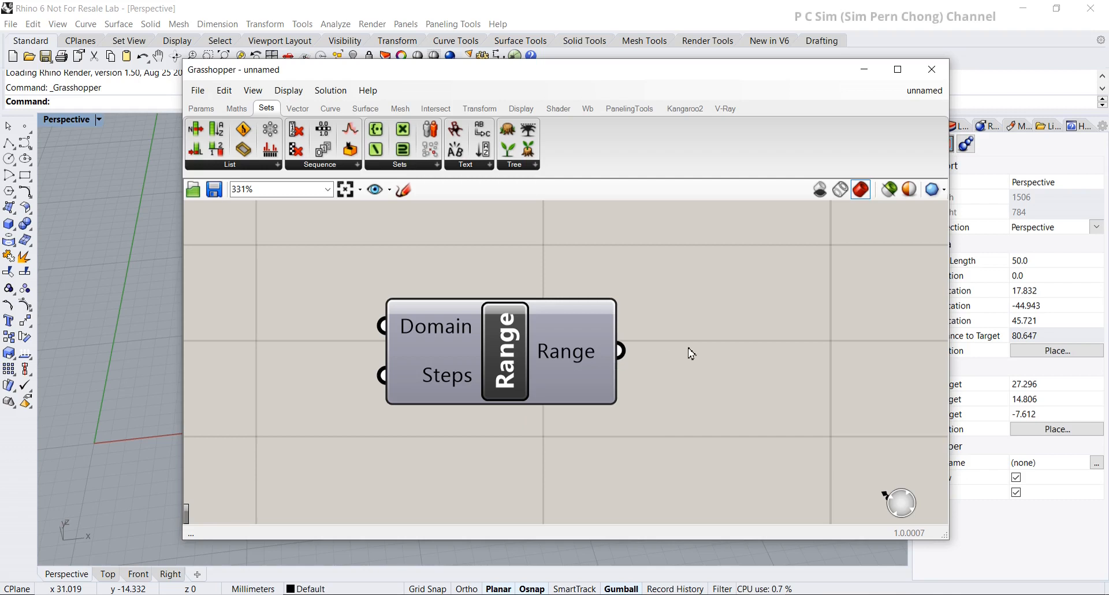
type("pane")
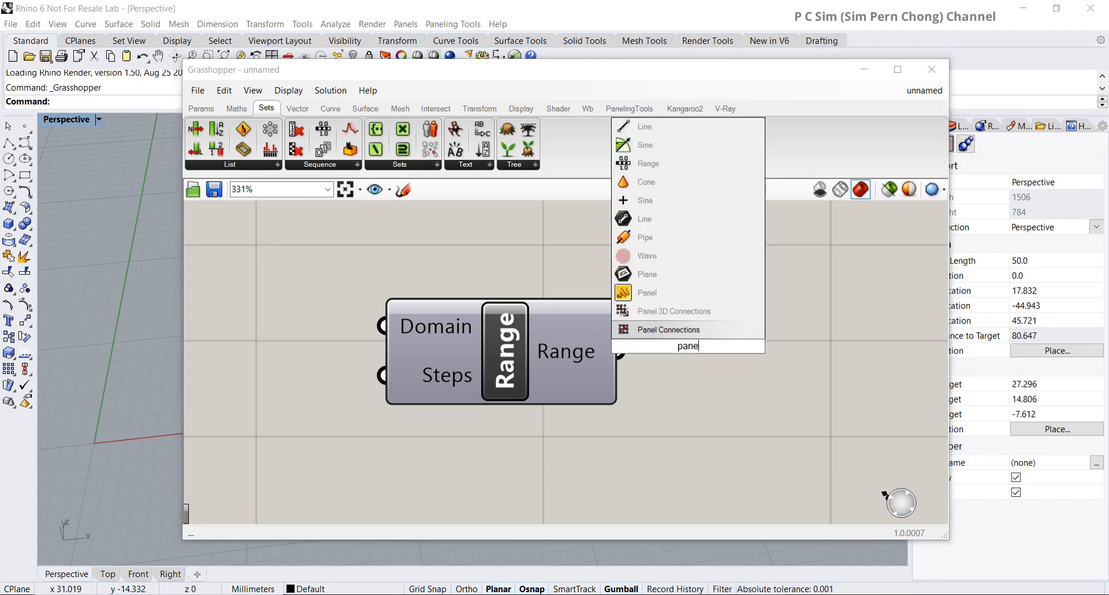
- Add a Panel from the search results to display the Range output
left_click(647, 292)
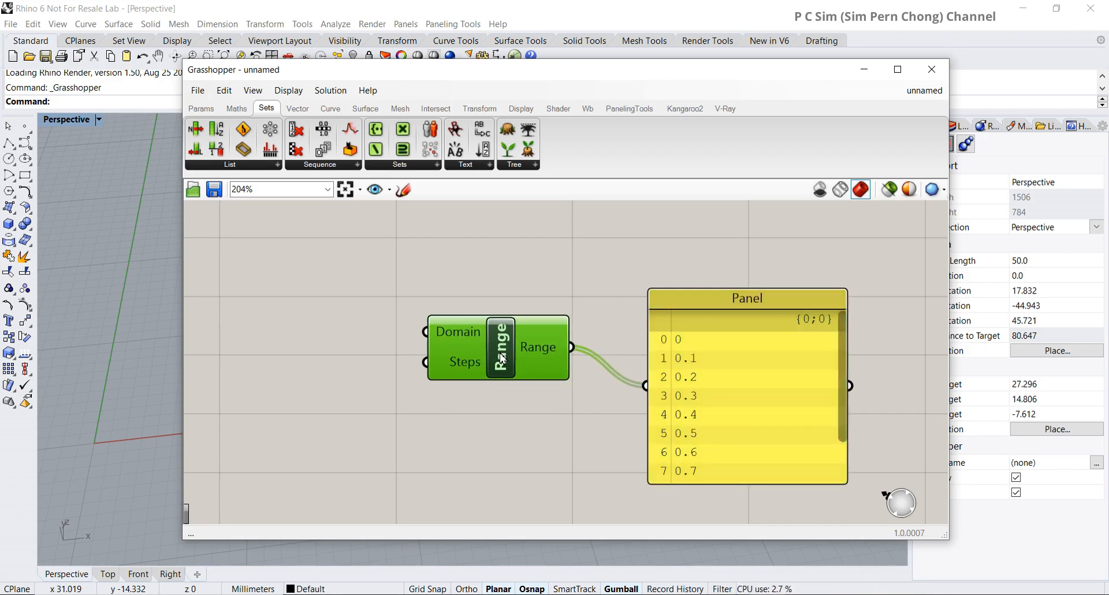
mouse_move(506, 263)
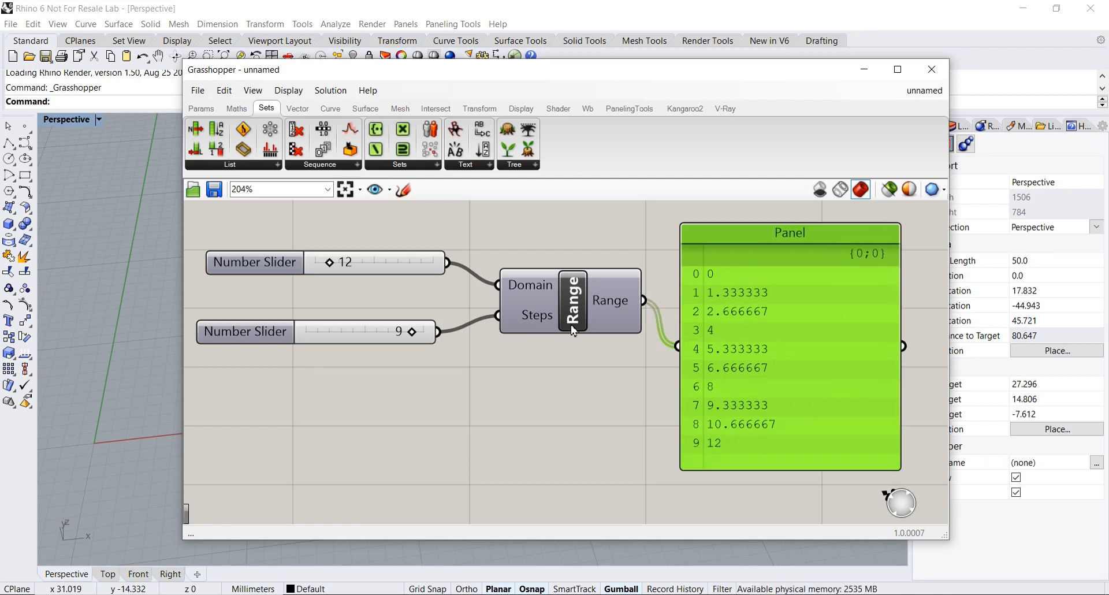
left_click(569, 301)
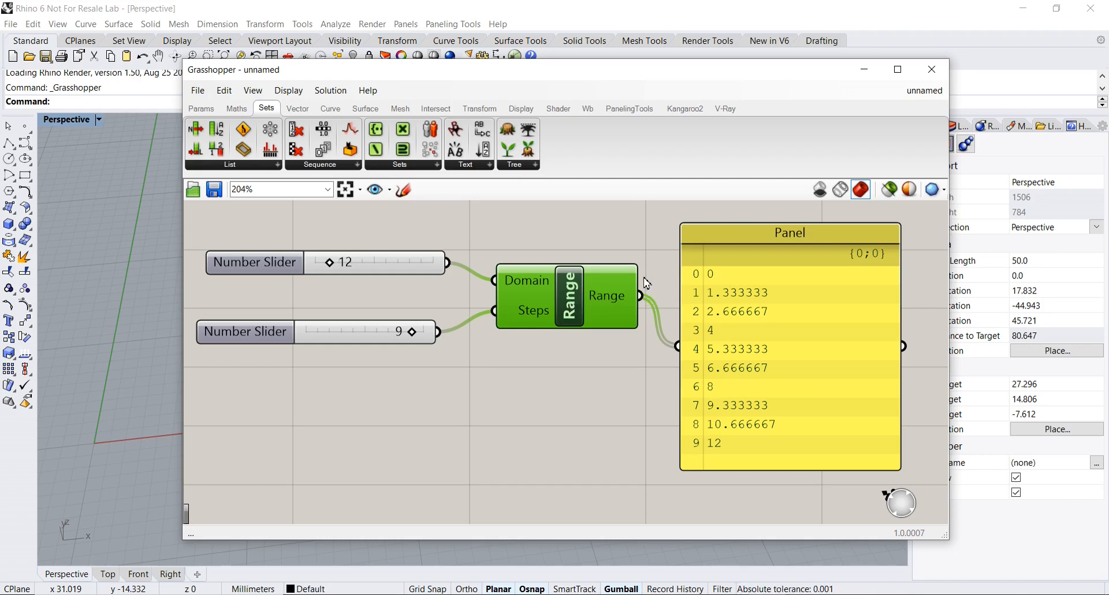
mouse_move(653, 287)
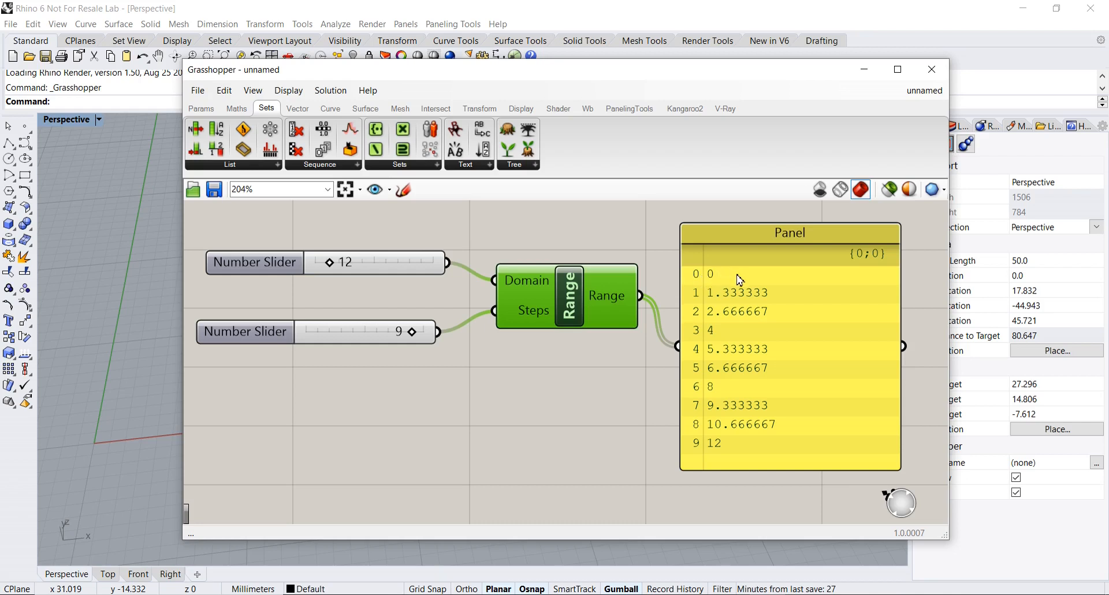
mouse_move(719, 277)
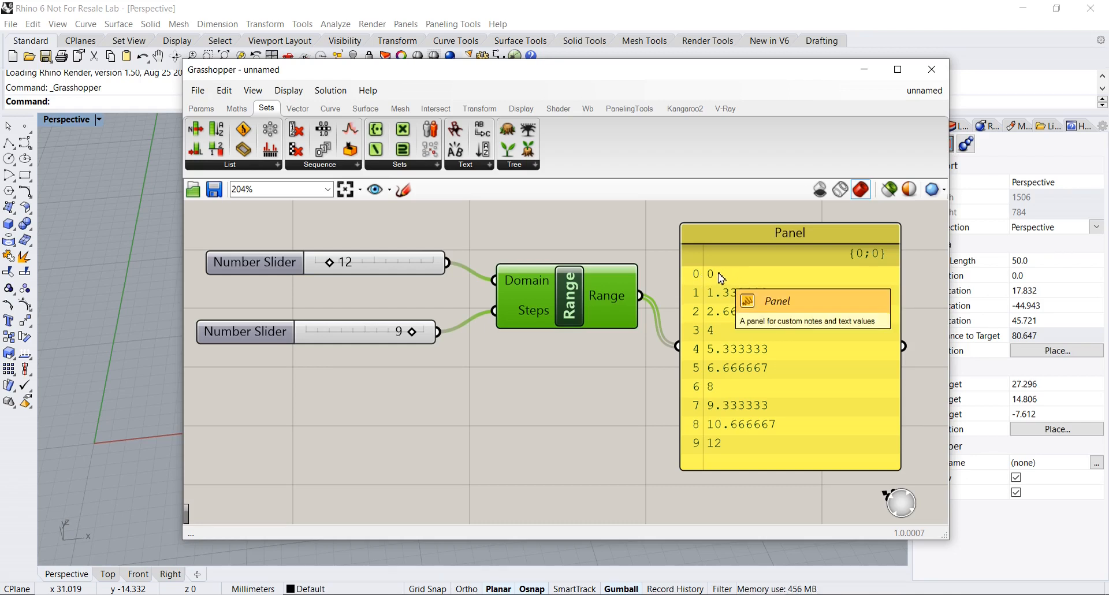
mouse_move(728, 445)
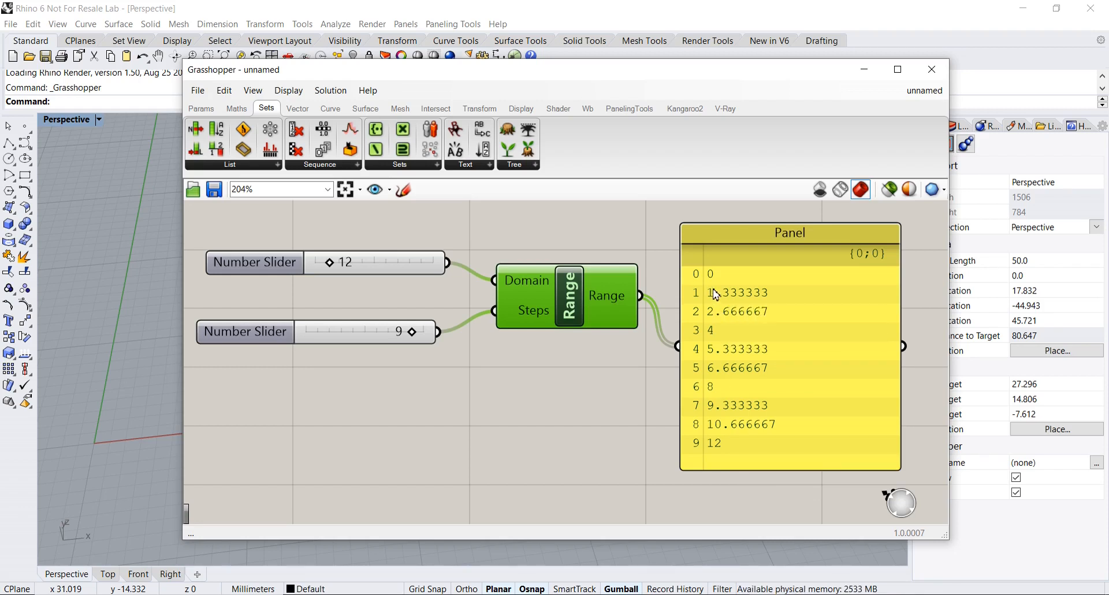
mouse_move(719, 270)
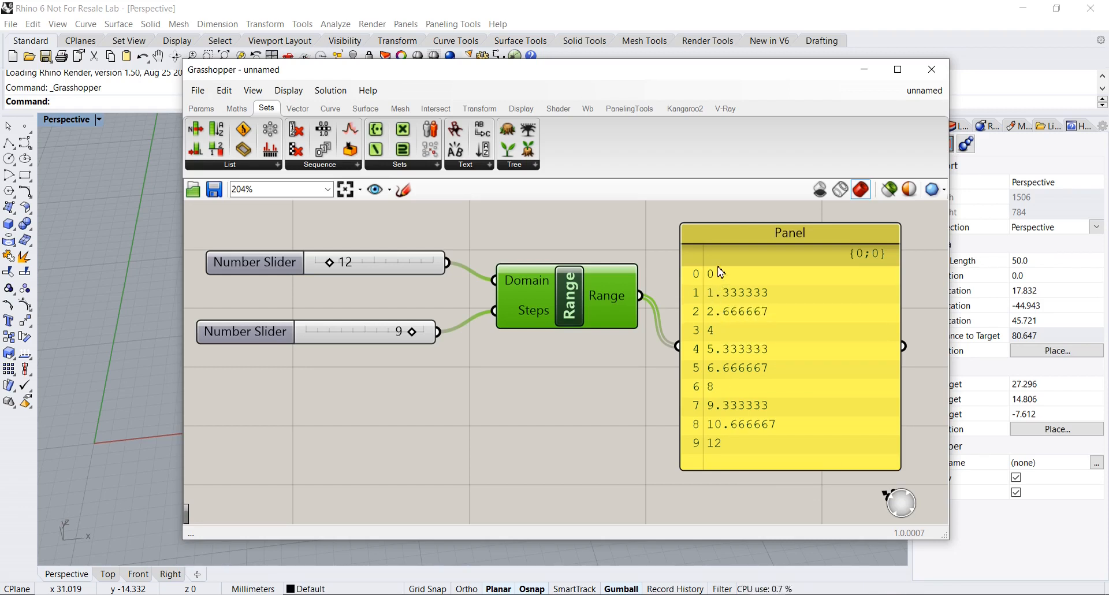
mouse_move(413, 352)
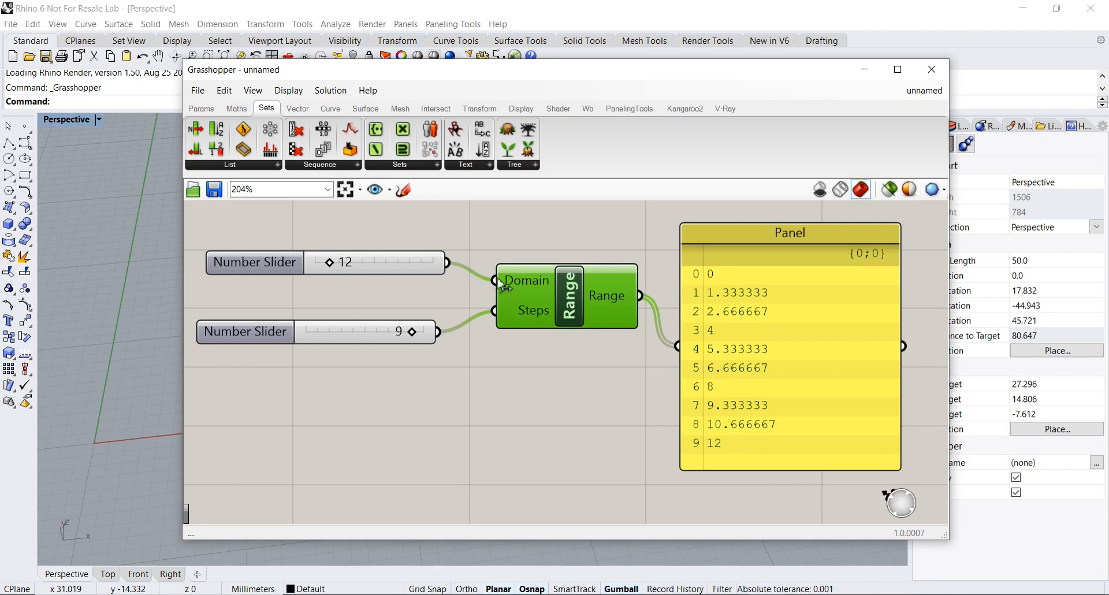
mouse_move(718, 249)
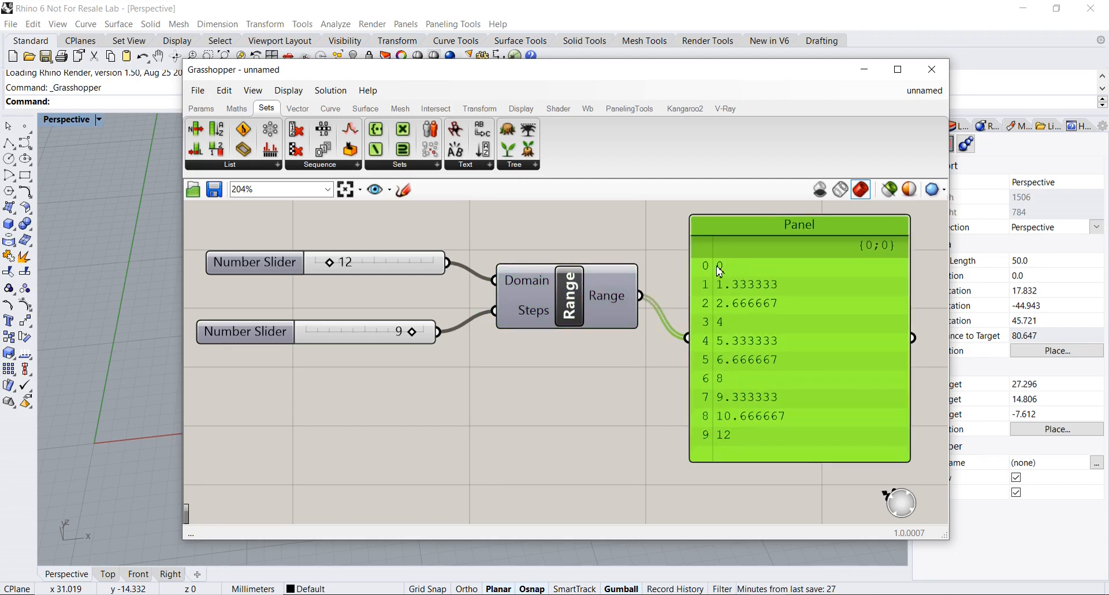
mouse_move(748, 446)
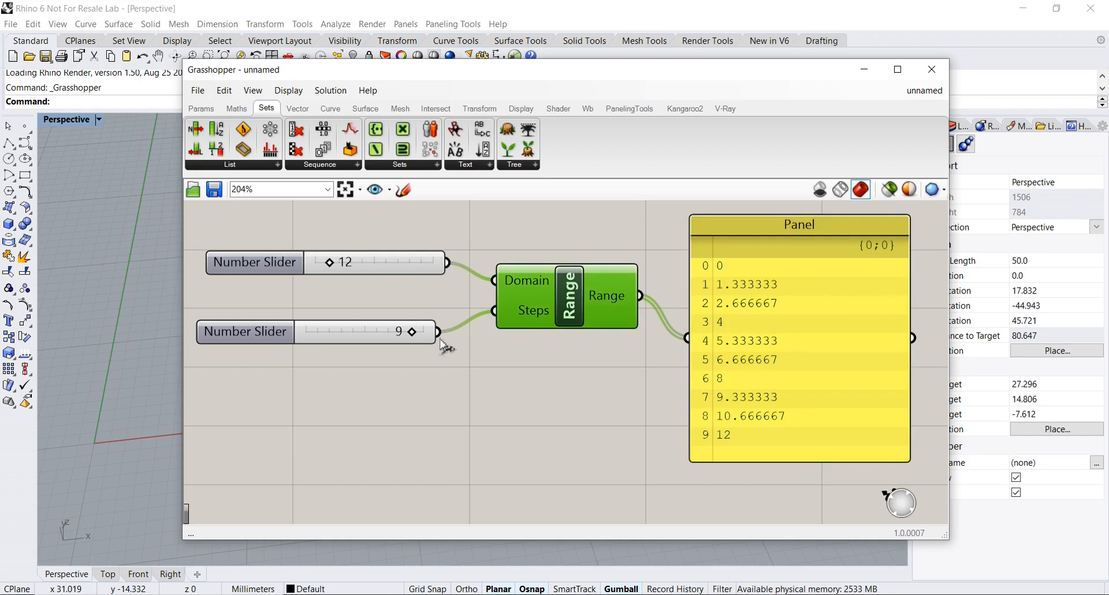
mouse_move(525, 317)
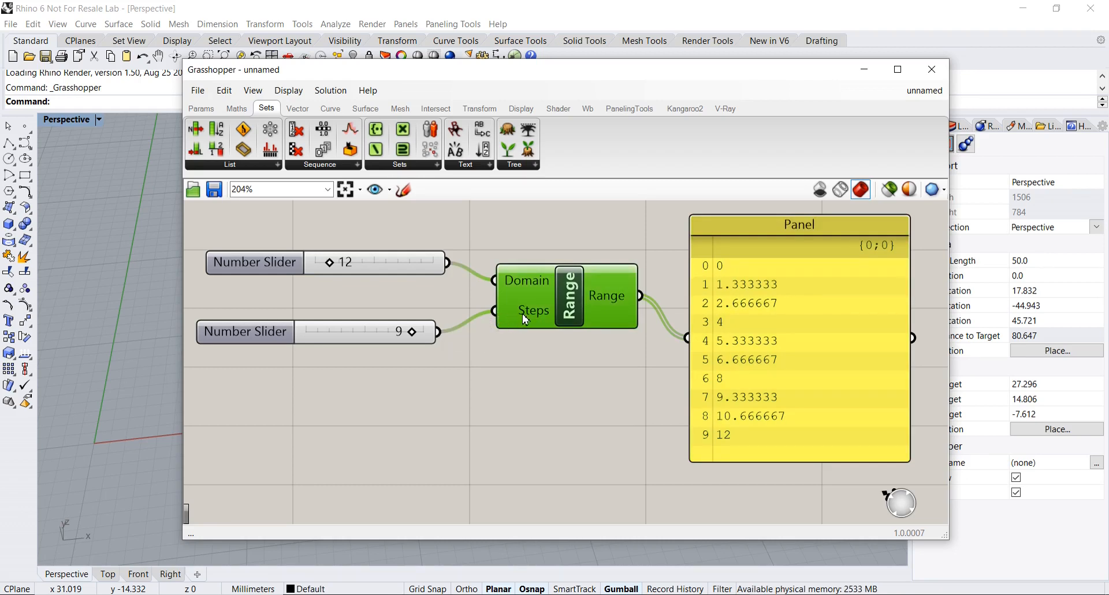
mouse_move(719, 268)
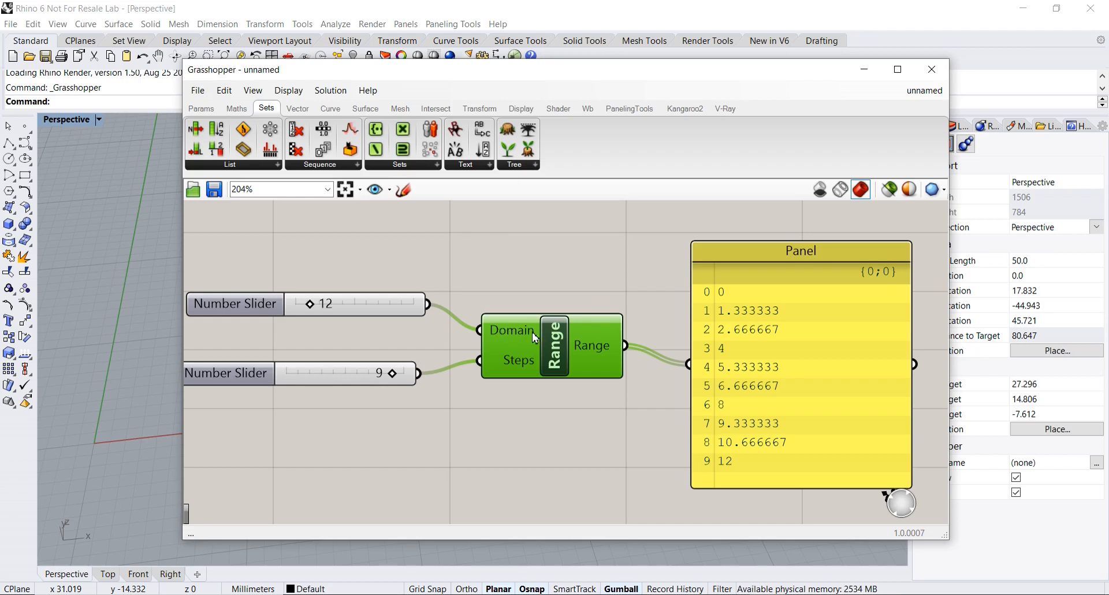
mouse_move(721, 288)
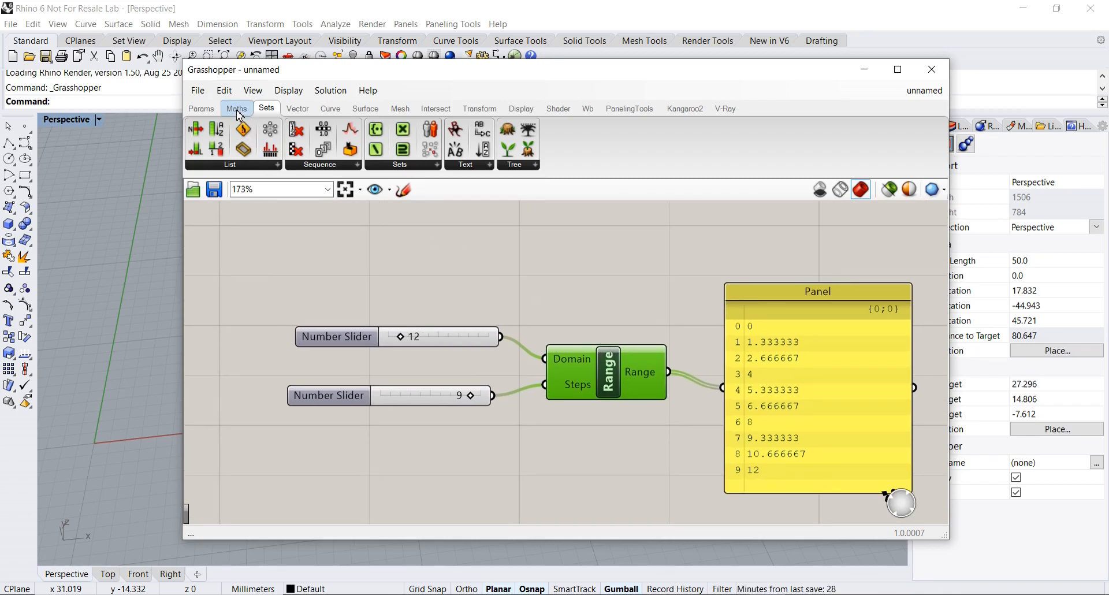
- Place a Construct Domain component from Maths > Domain and position it above Range
left_click(235, 108)
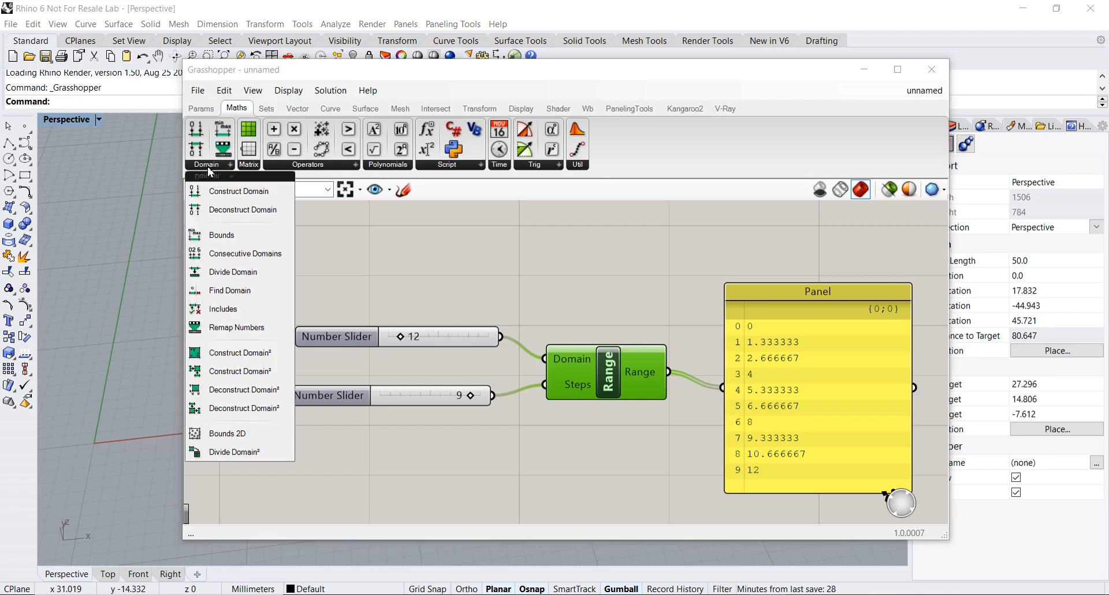
left_click(238, 191)
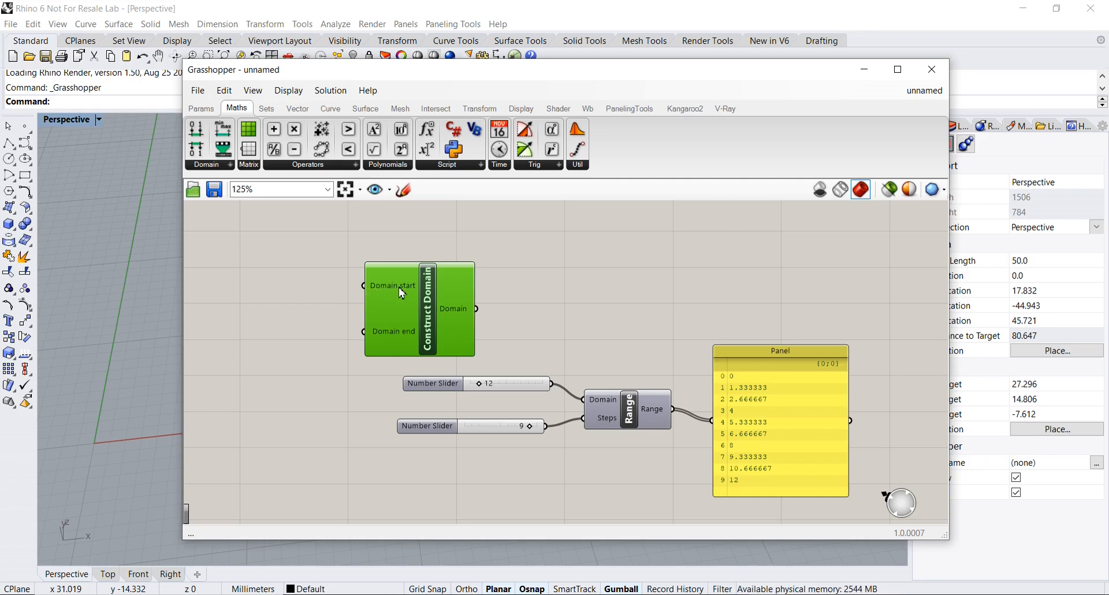
left_click_drag(418, 308, 410, 309)
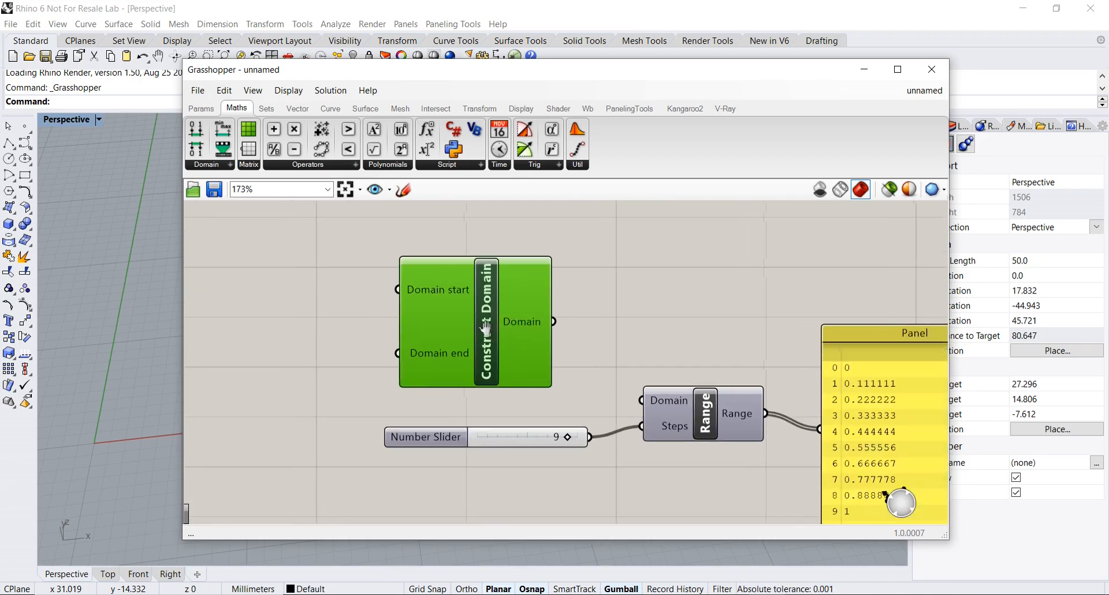
left_click_drag(473, 321, 524, 321)
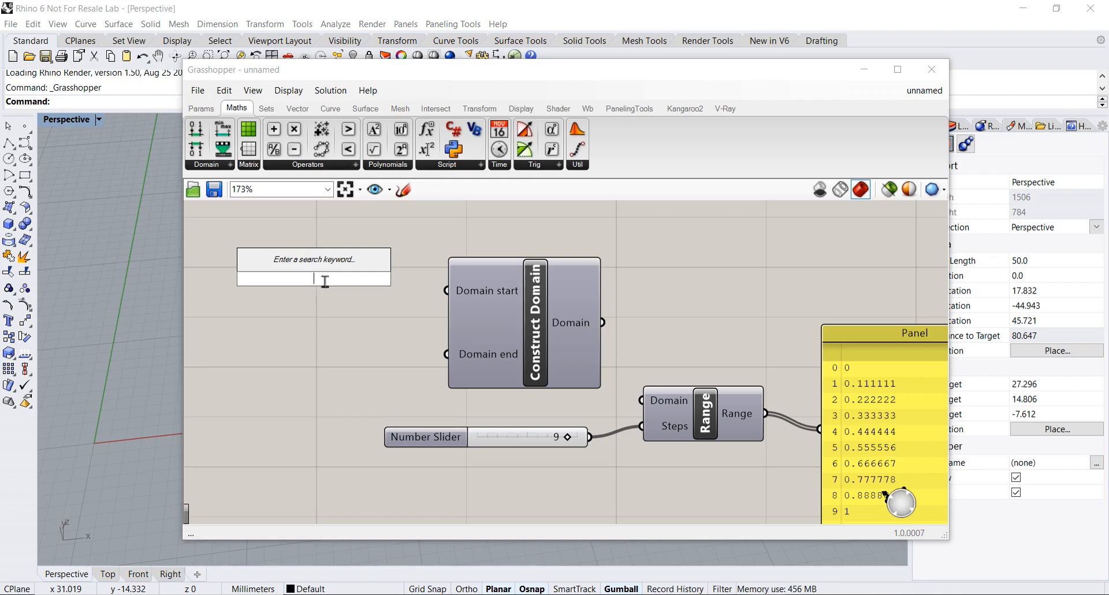
- Create two Panels reading 5 and 20 for the domain start and end values
type("pan")
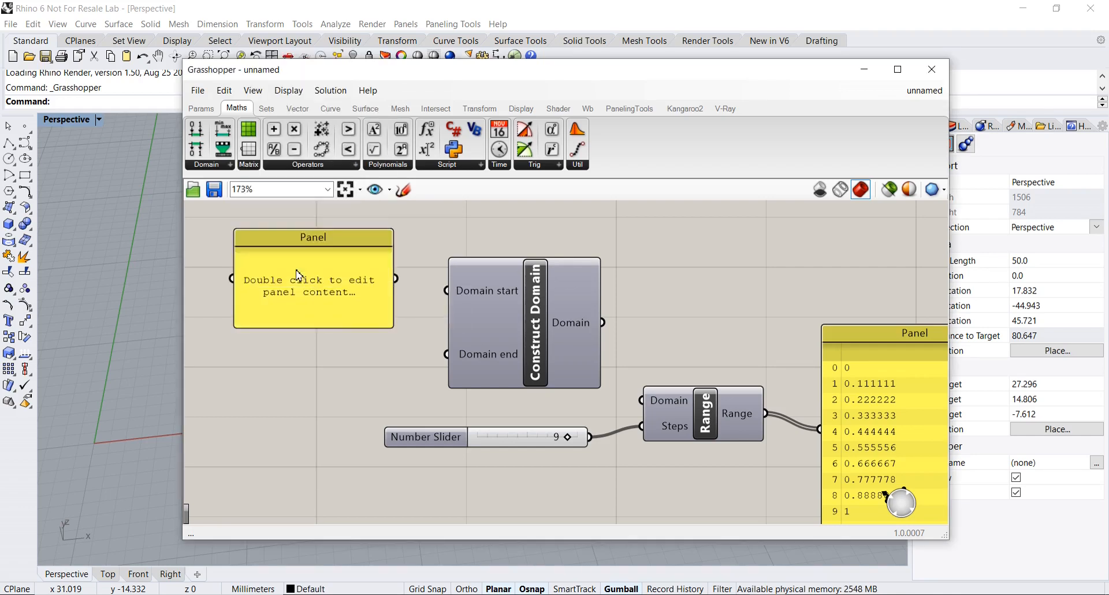
double_click(307, 282)
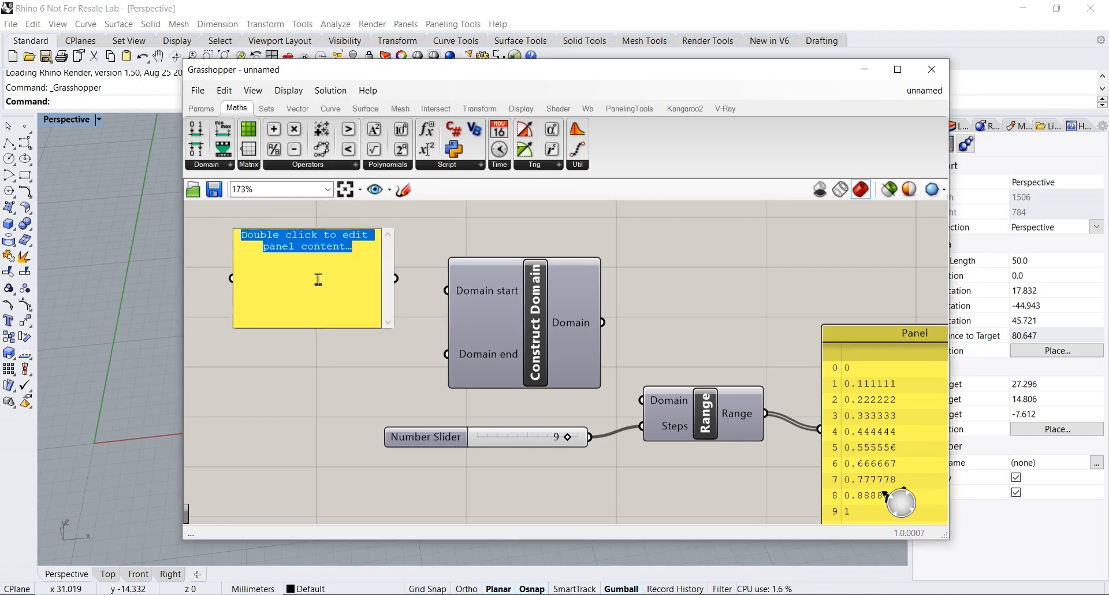
type("5")
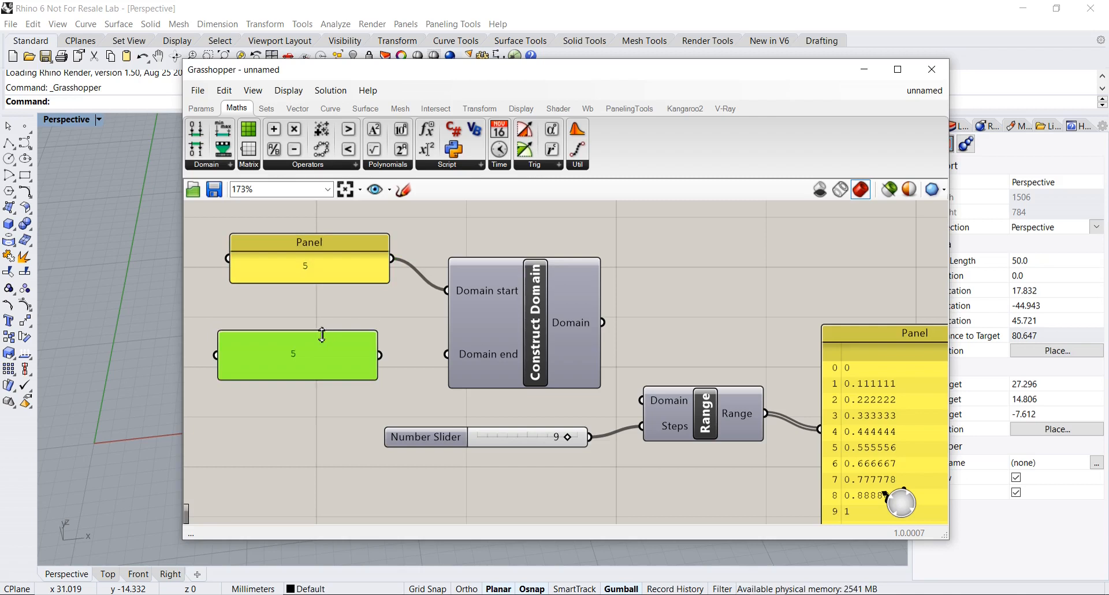
double_click(297, 355)
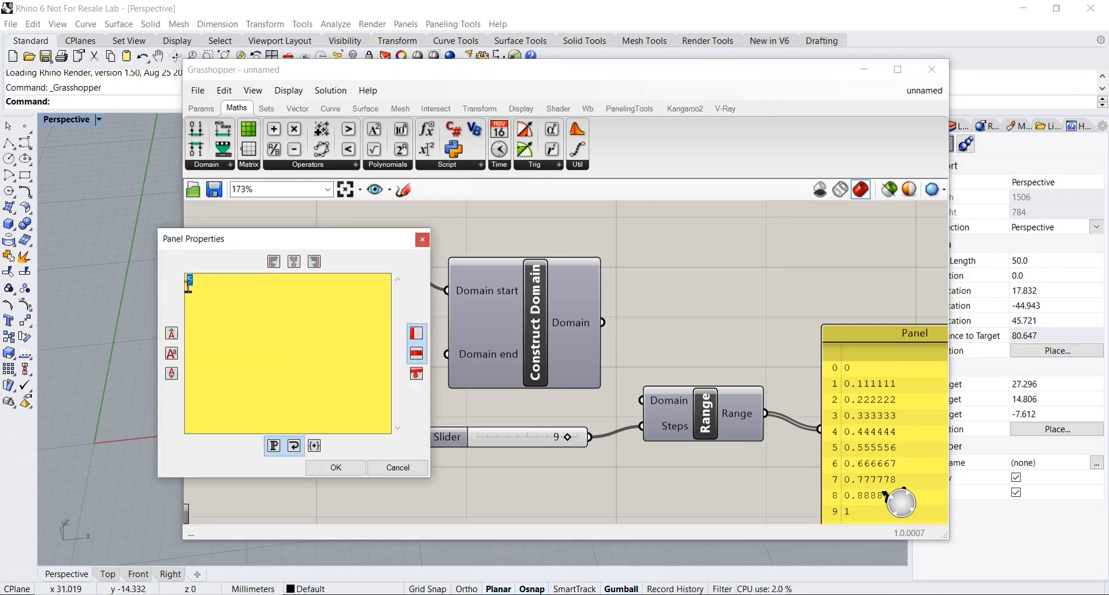
type("20")
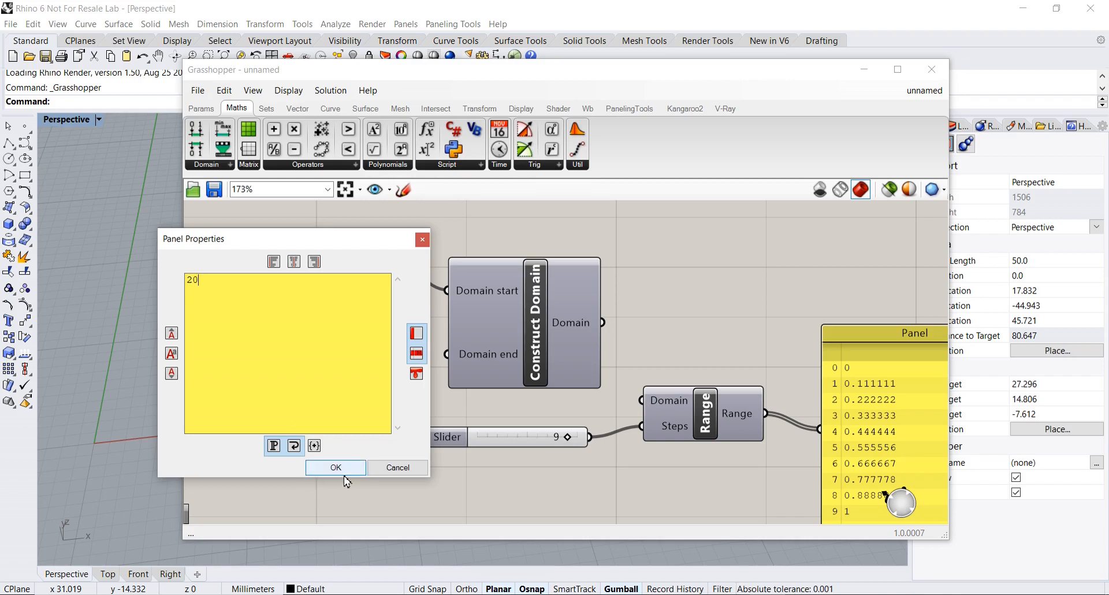
left_click(336, 467)
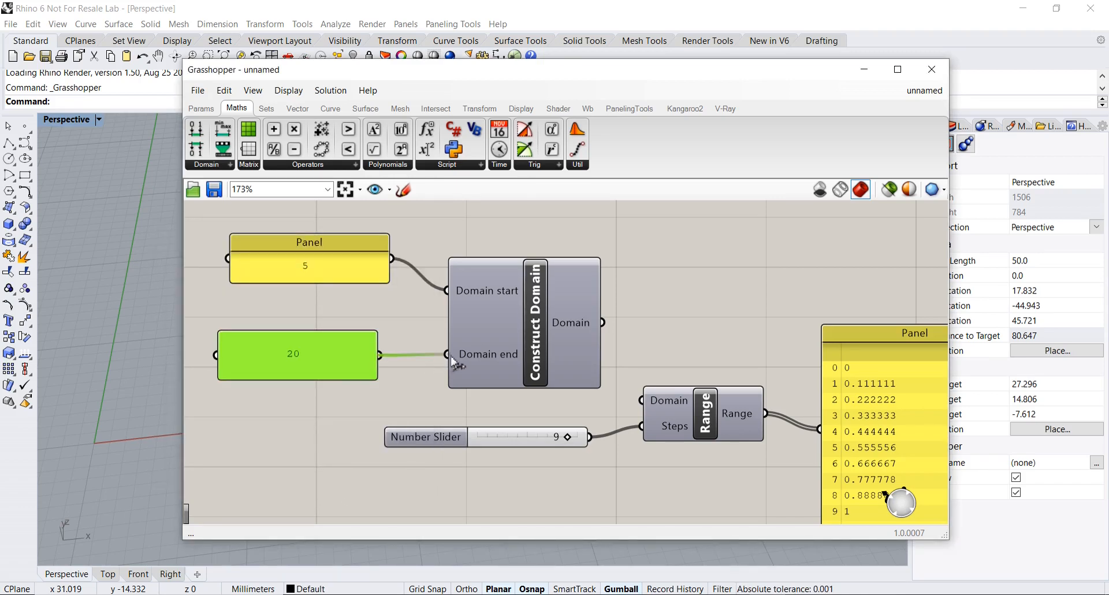
- Wire Construct Domain into Range's Domain input, then maximize Grasshopper and zoom the canvas
left_click(669, 408)
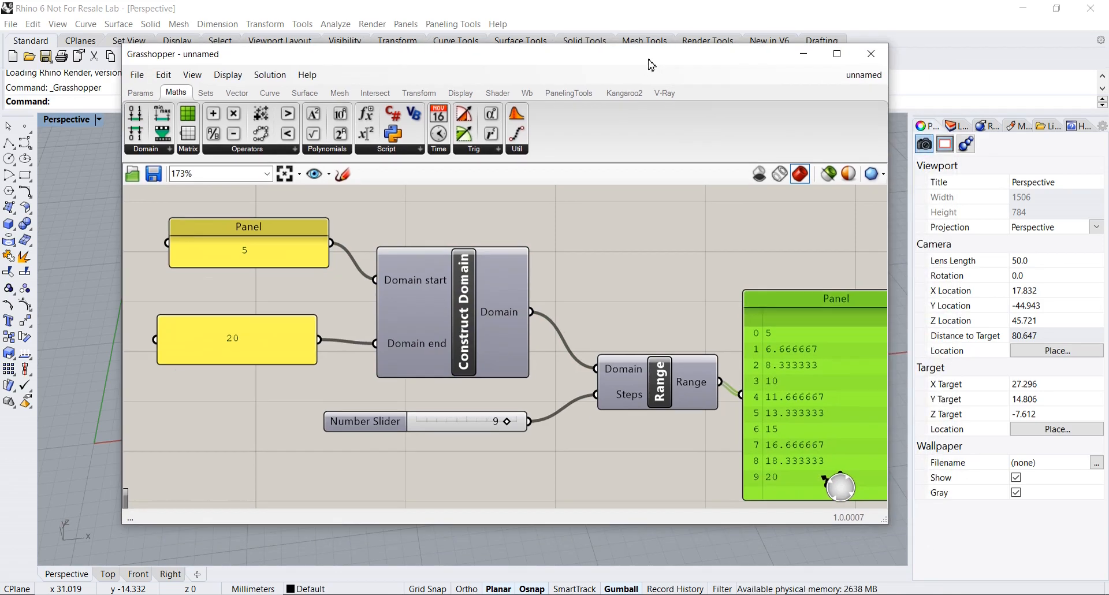
left_click(836, 54)
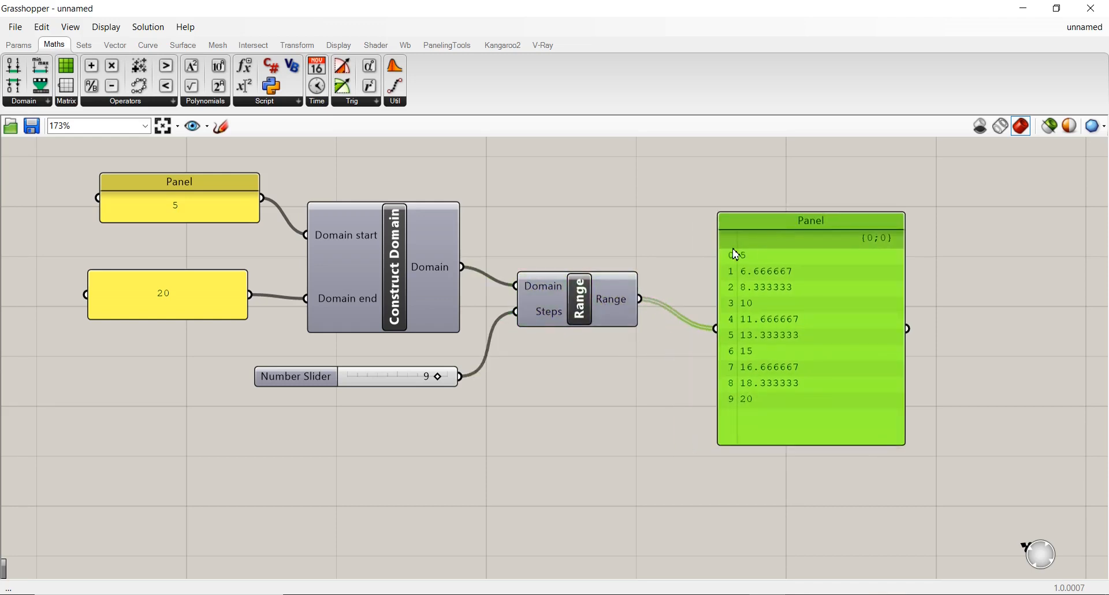
mouse_move(349, 350)
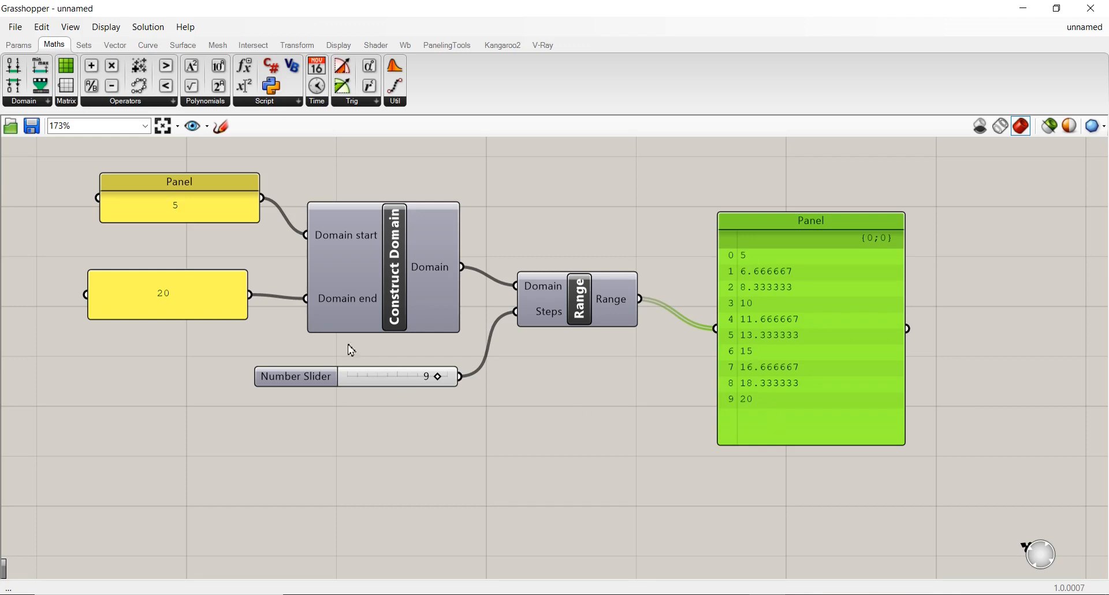
mouse_move(750, 416)
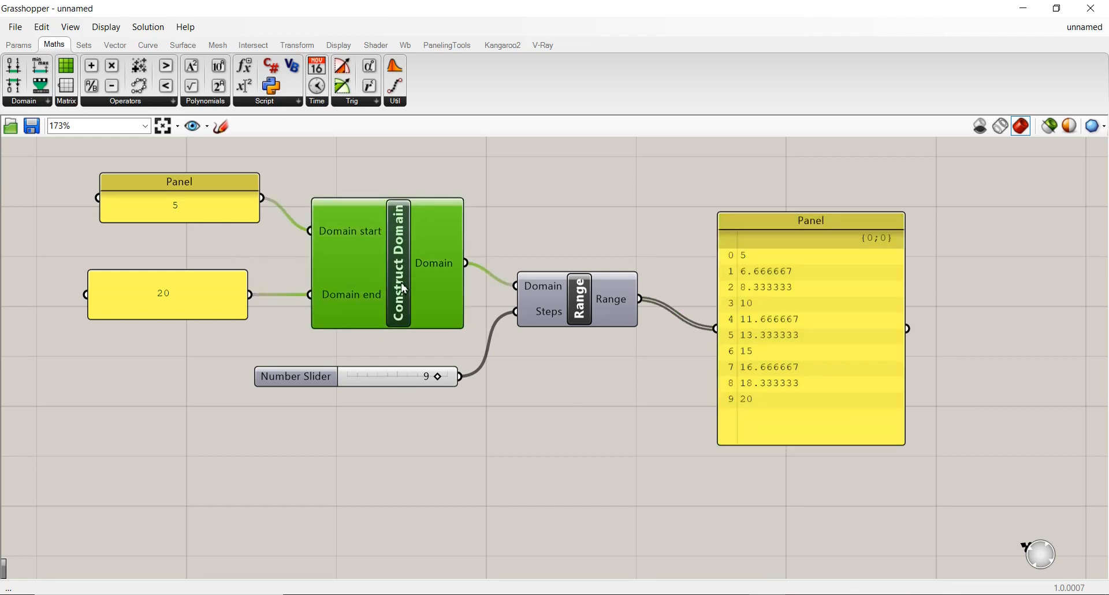
mouse_move(366, 209)
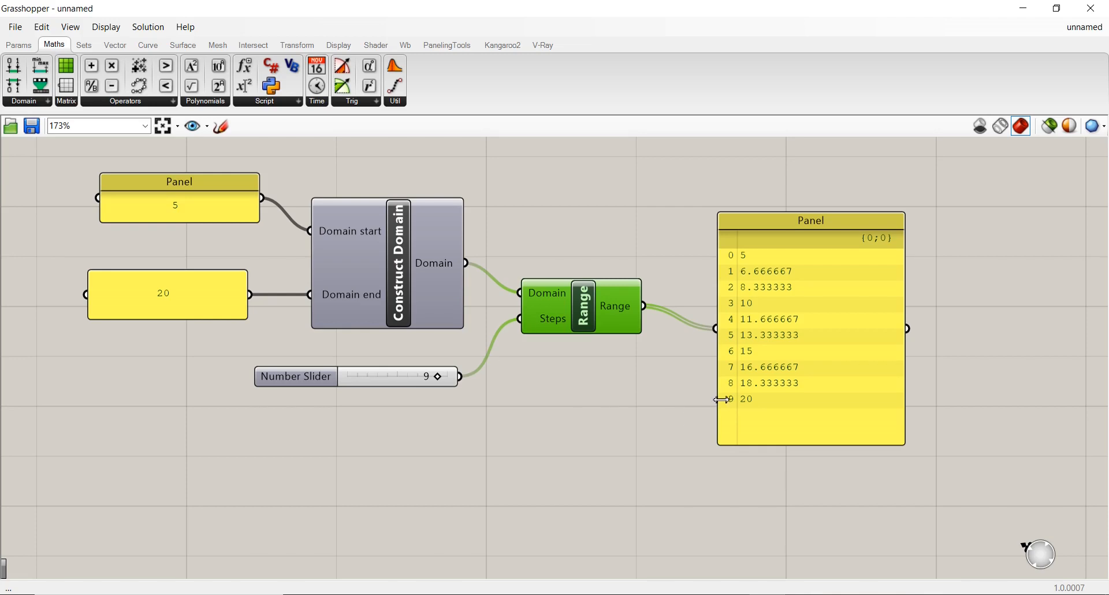
mouse_move(557, 333)
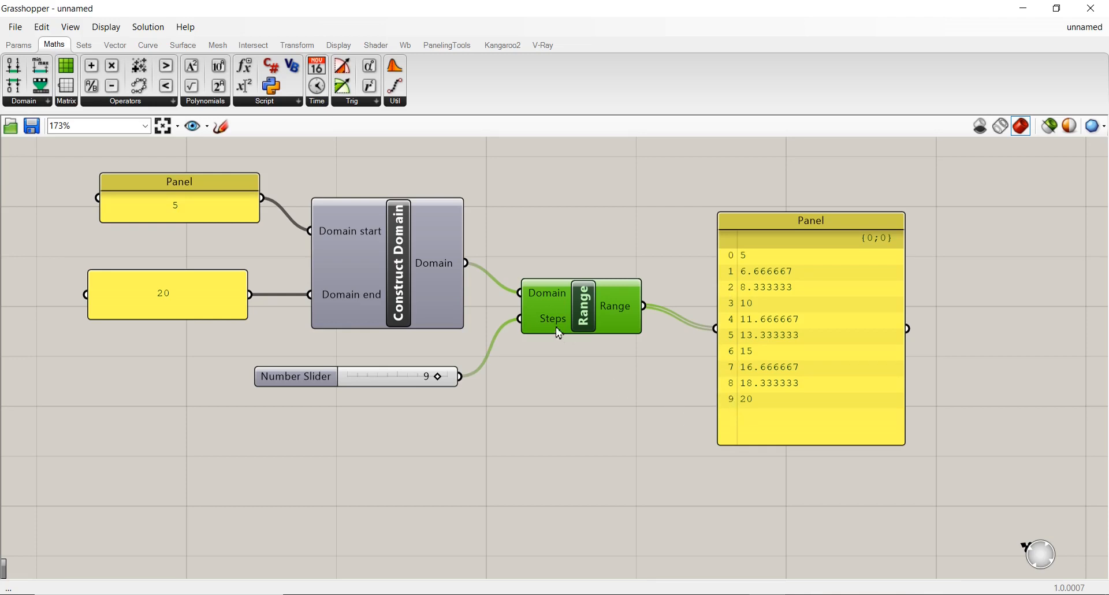
scroll("down", 3)
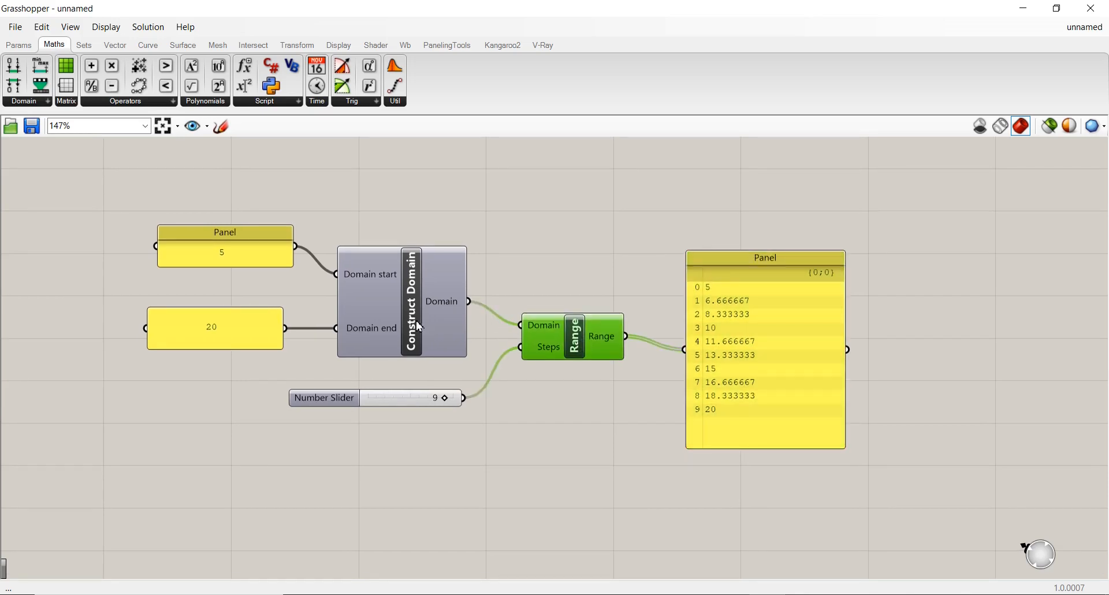
mouse_move(403, 302)
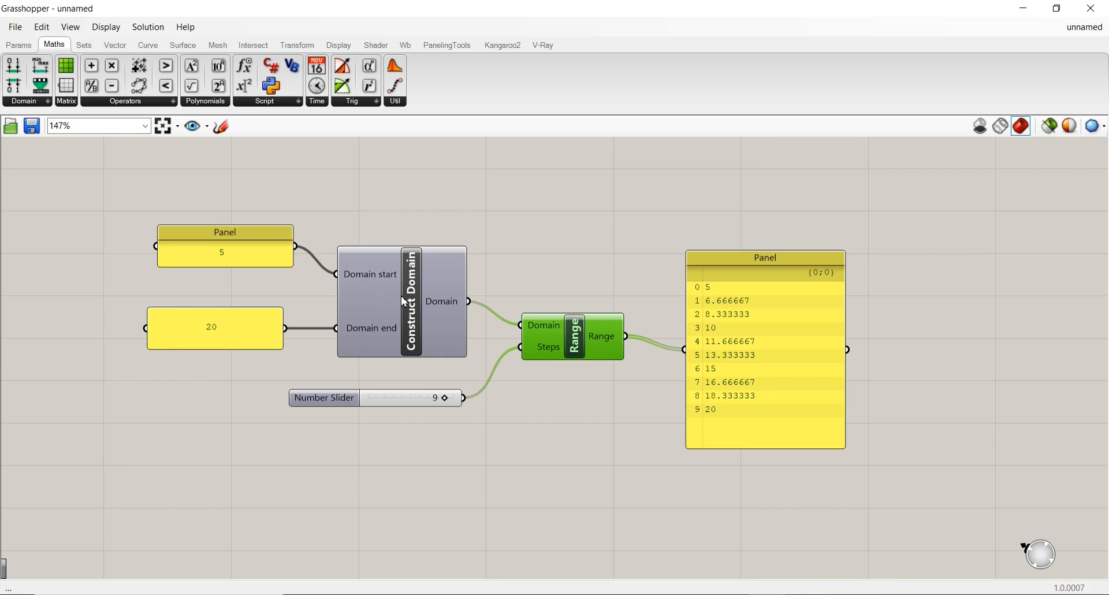
mouse_move(405, 303)
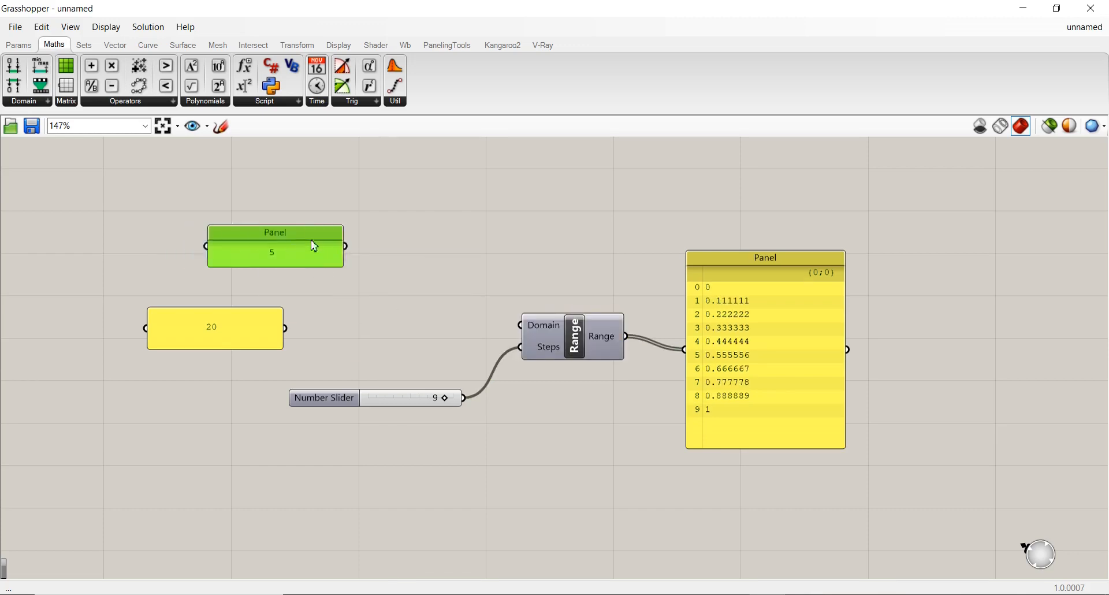
- Move the 5 panel beside Range and change its text to '5 To 20'
left_click_drag(274, 246, 412, 276)
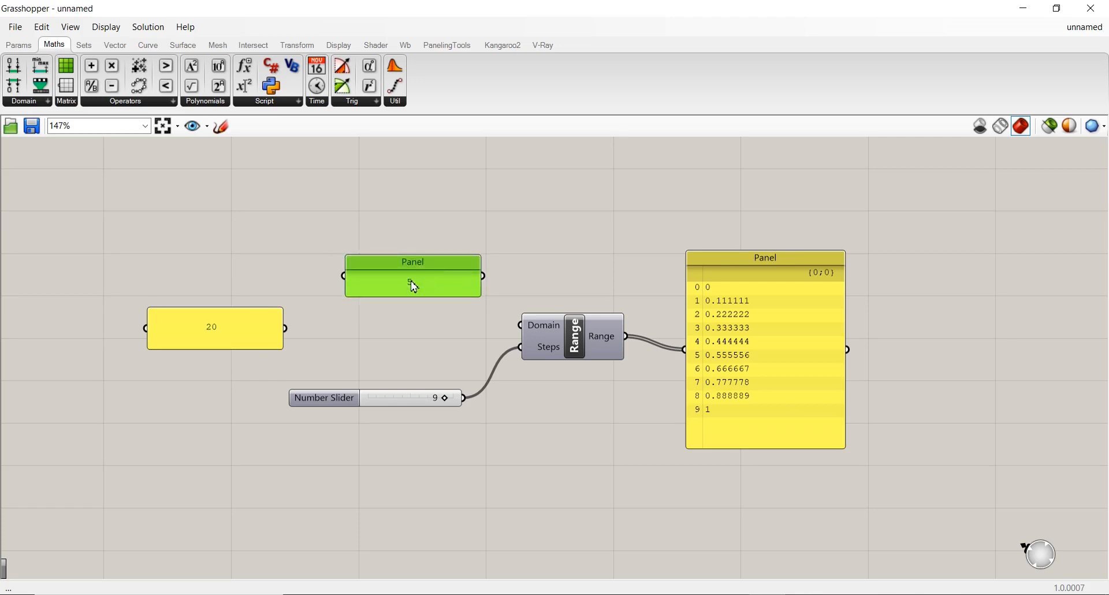
double_click(412, 285)
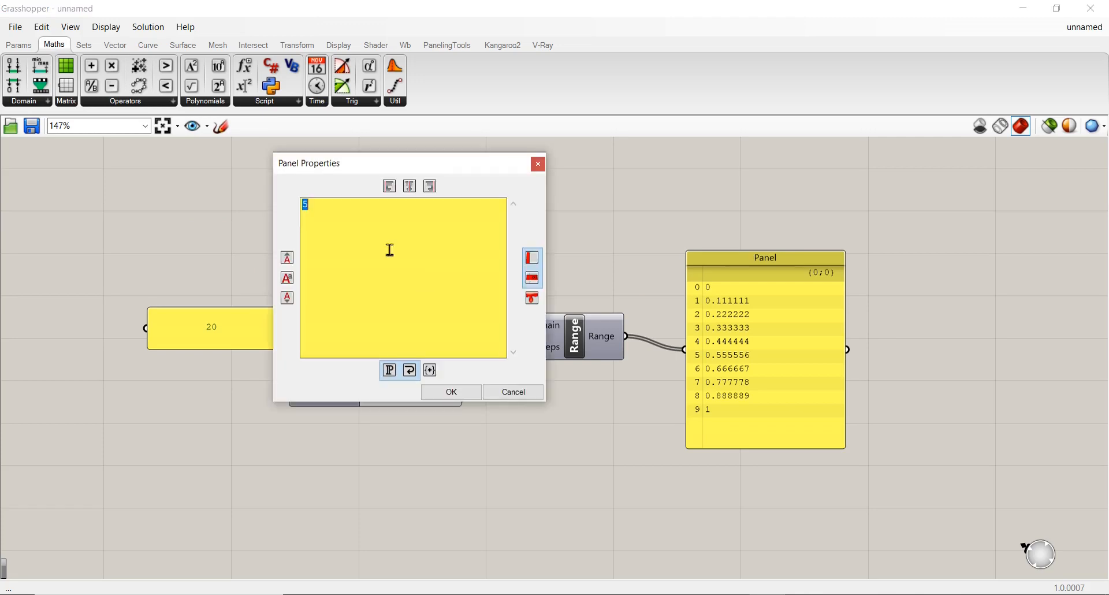
left_click(382, 207)
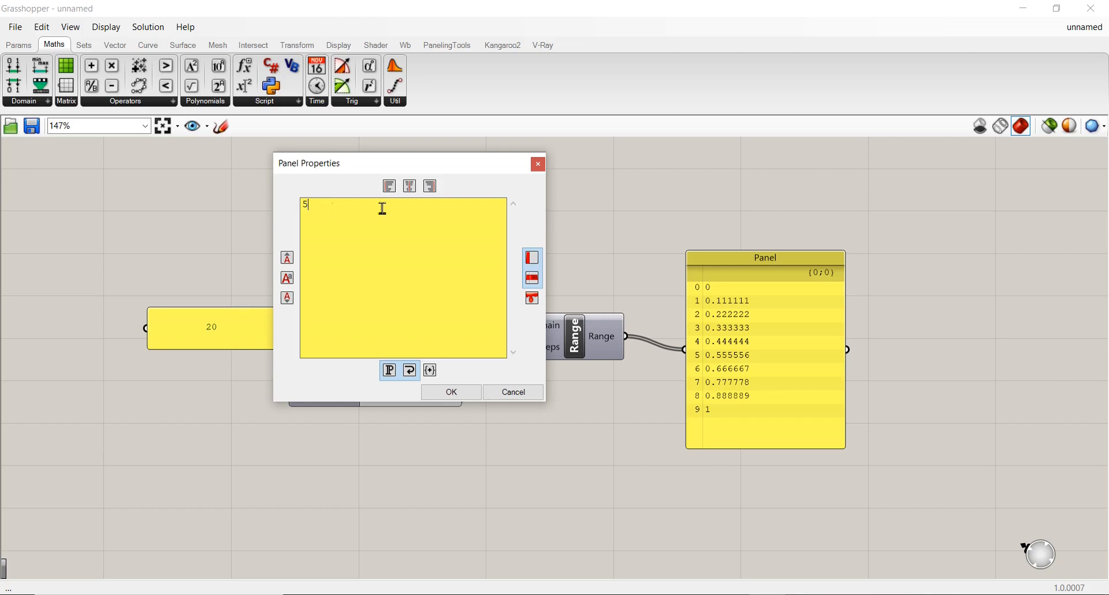
mouse_move(373, 227)
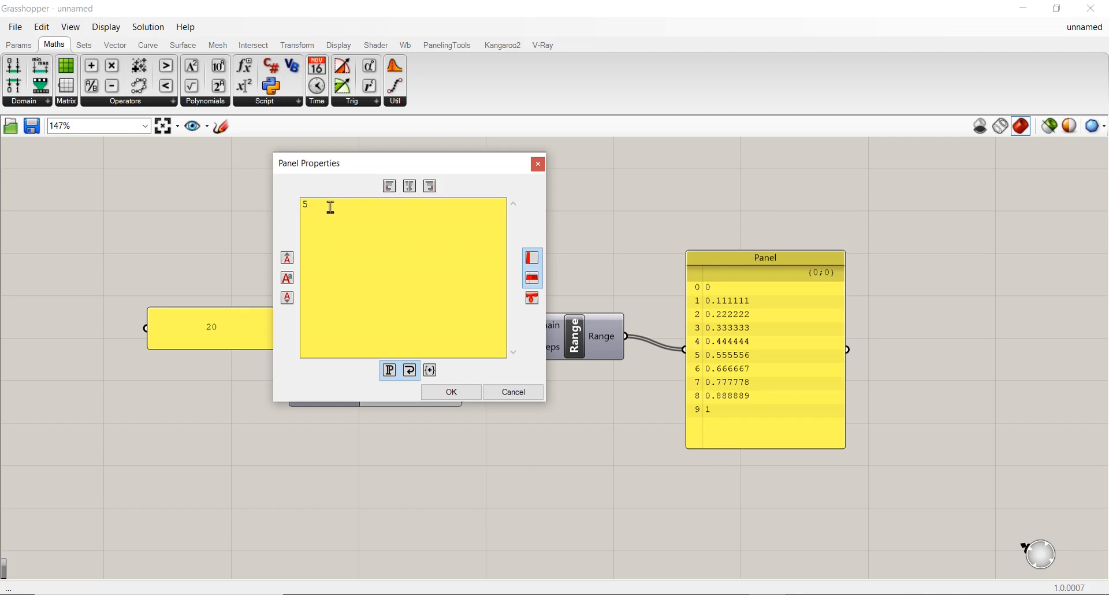
type("T")
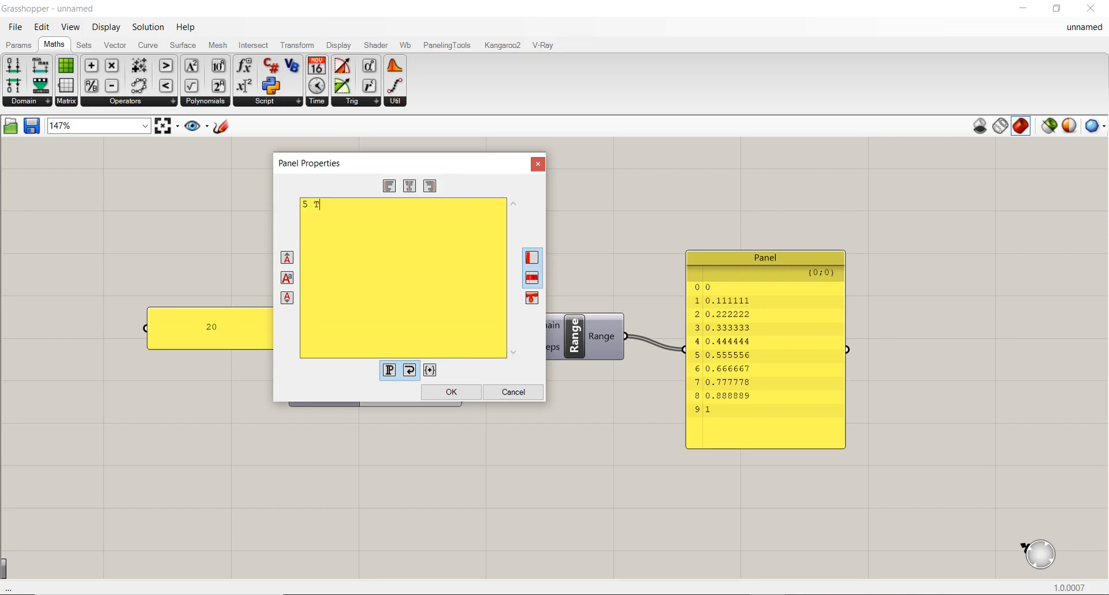
type("o")
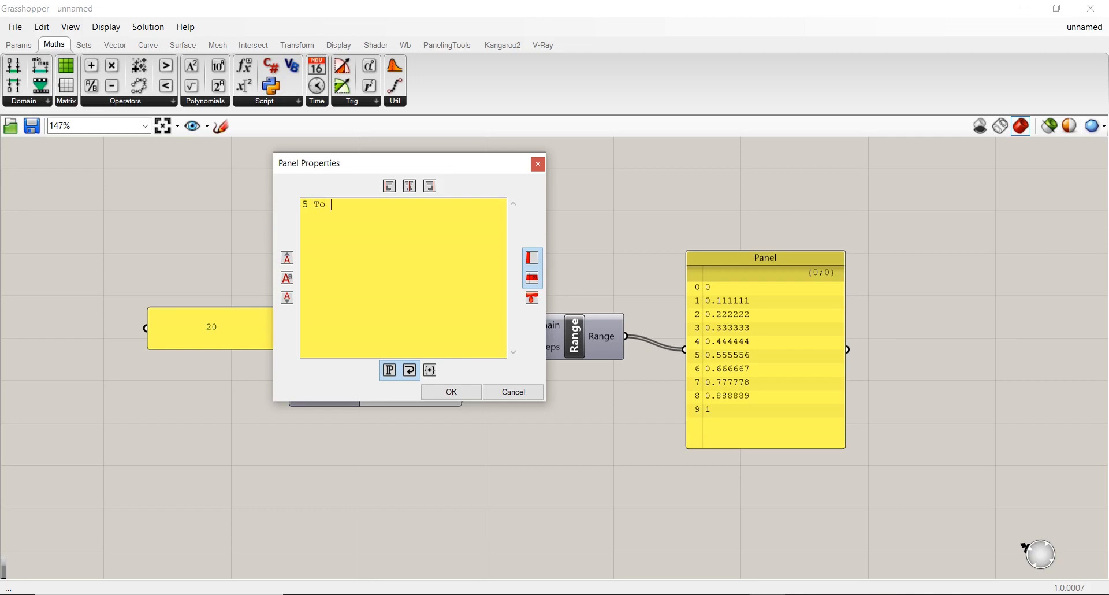
type("20")
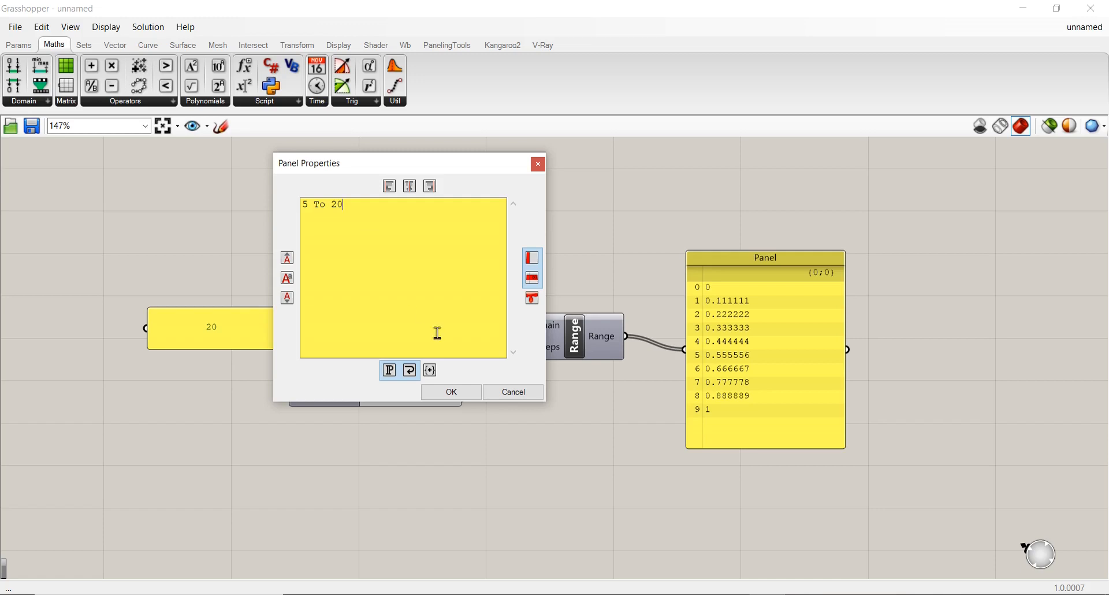
left_click(450, 391)
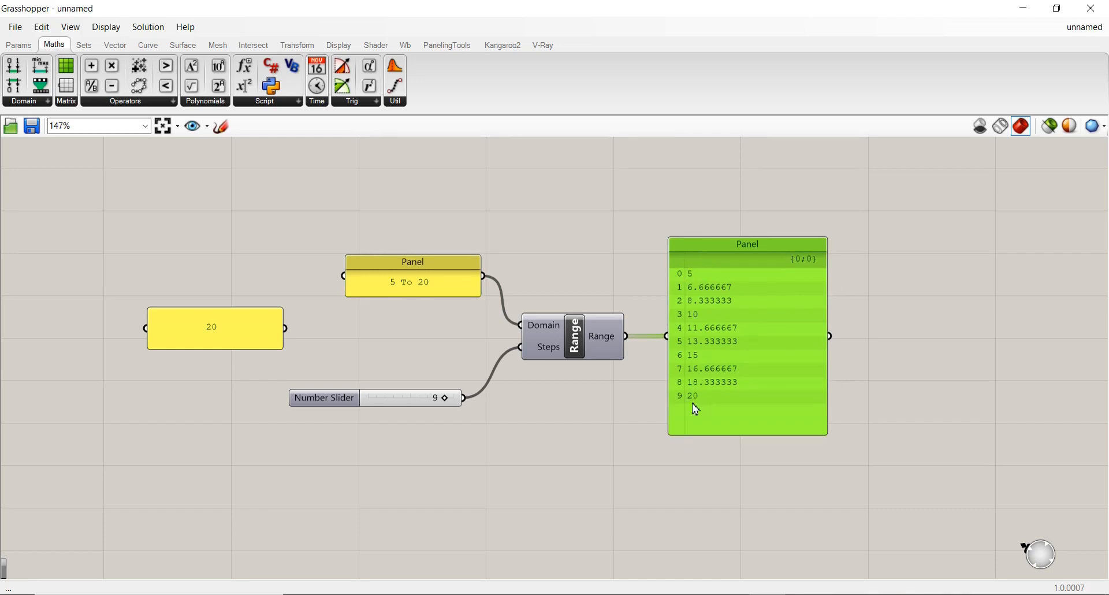
mouse_move(435, 280)
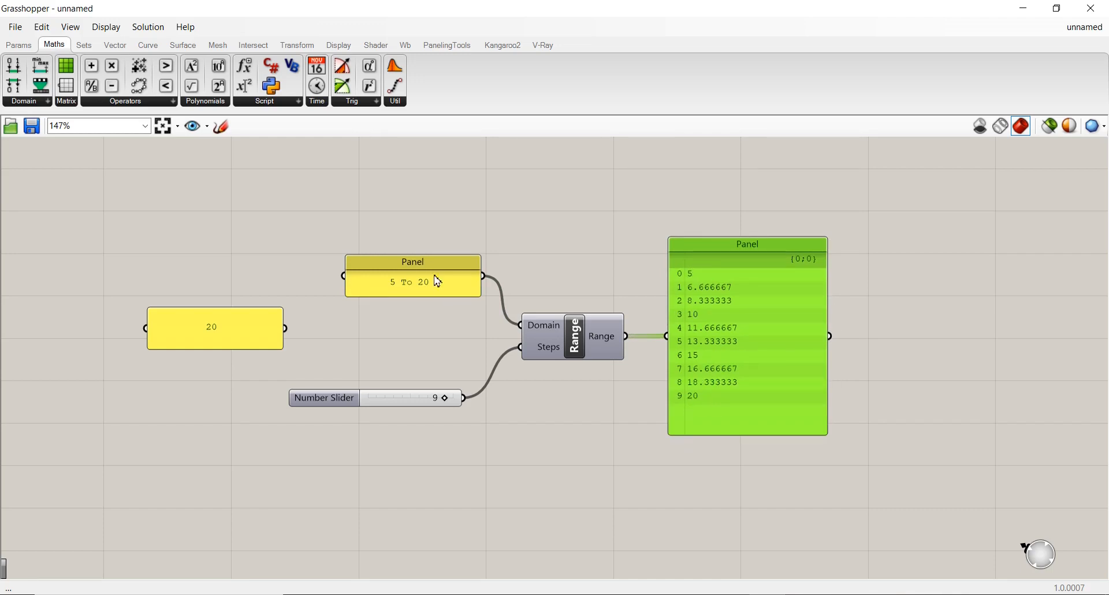
- Nudge the '5 To 20' panel slightly to a new spot
left_click(412, 261)
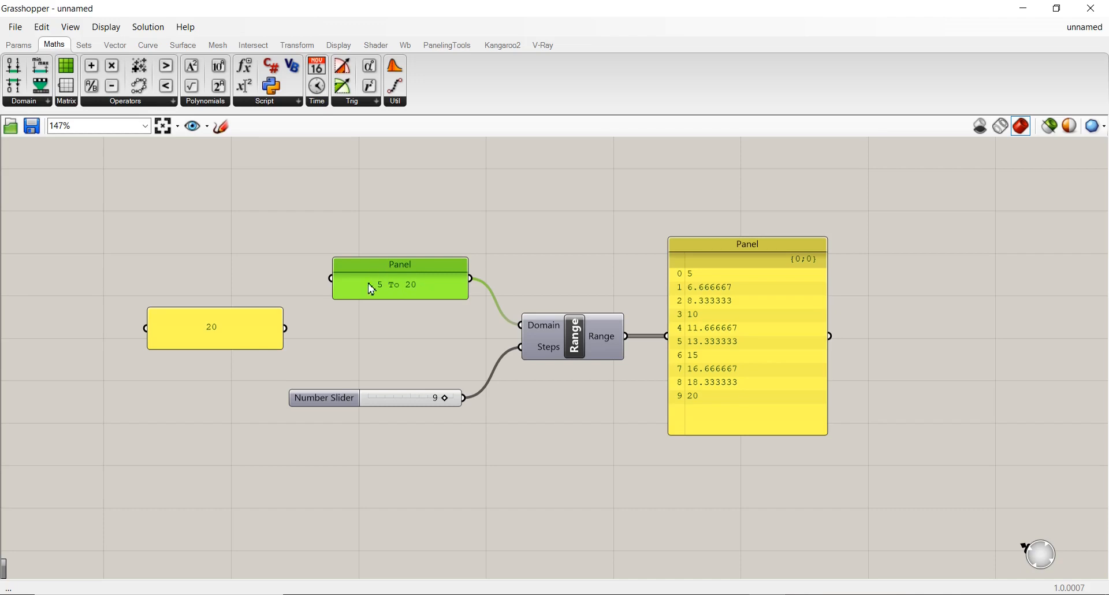
left_click_drag(372, 288, 406, 294)
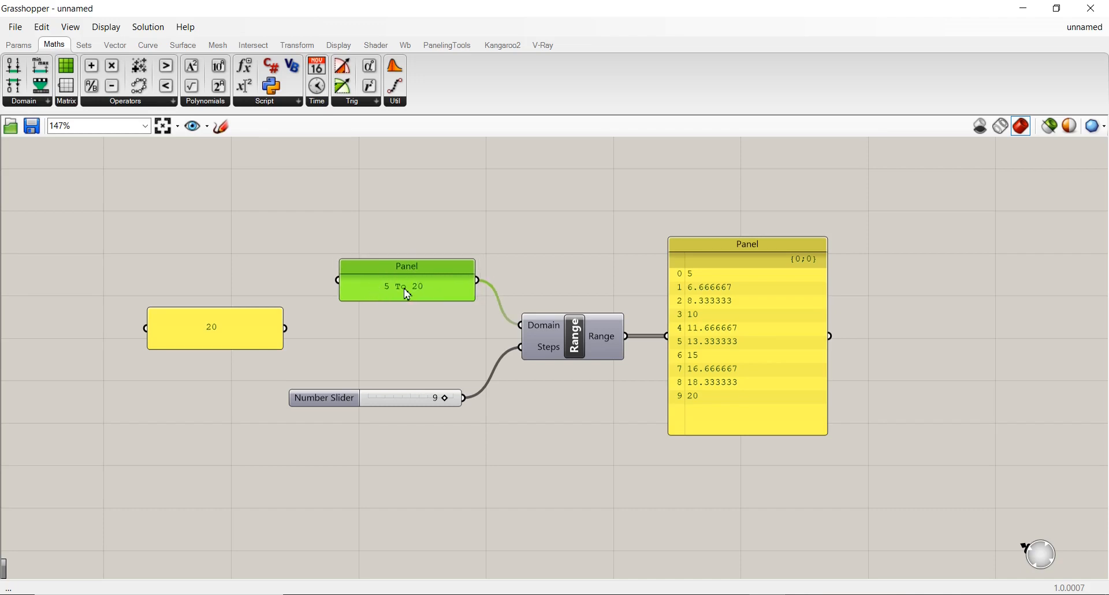
mouse_move(422, 297)
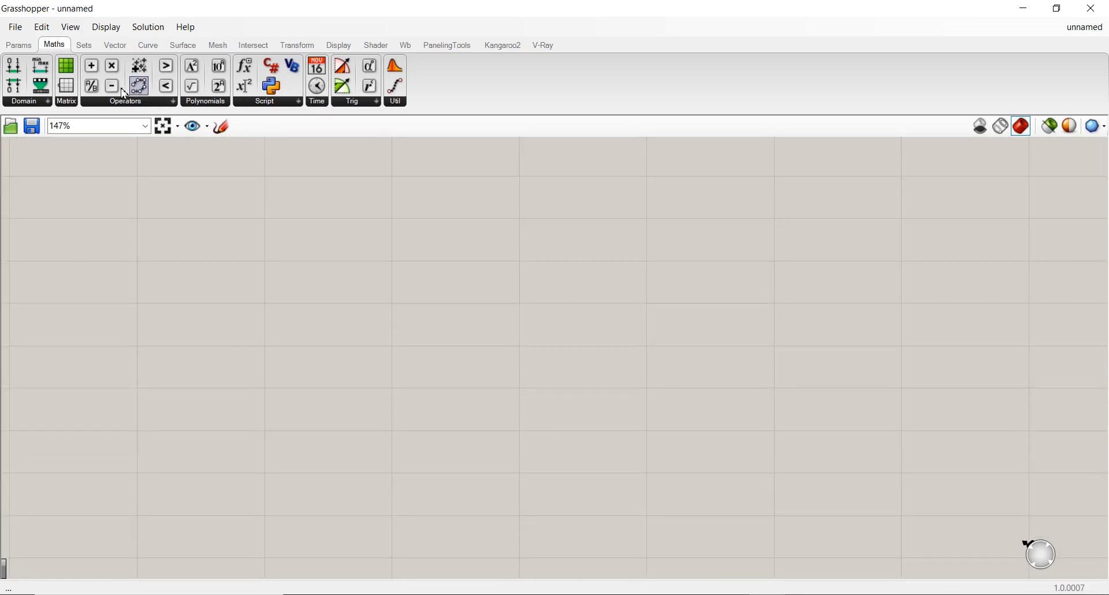
- Place a Series component and add a Panel beside it for its output
left_click(84, 45)
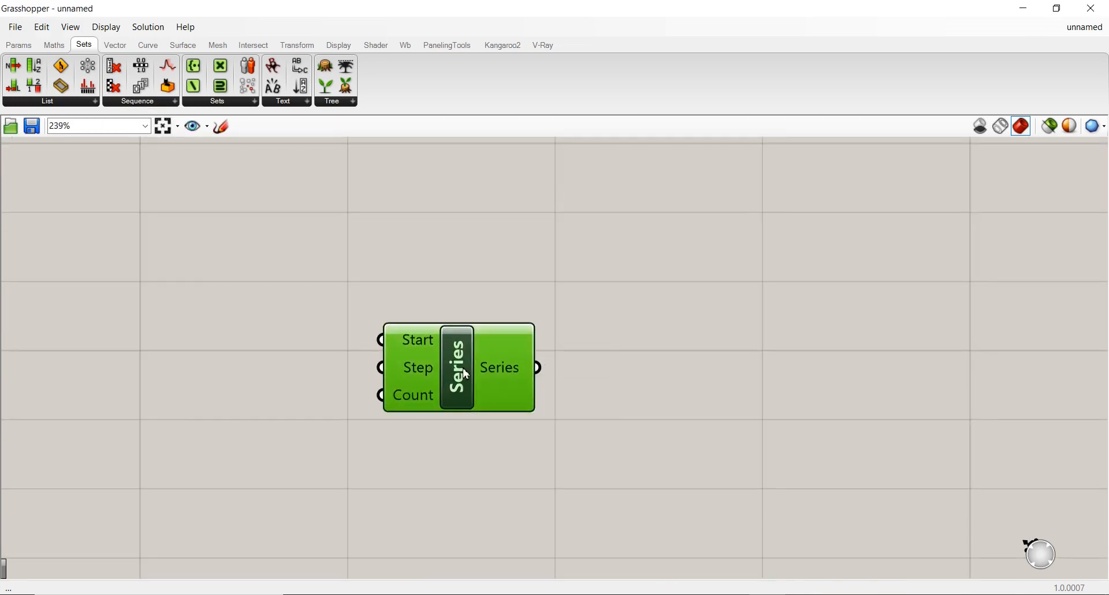
type("panel")
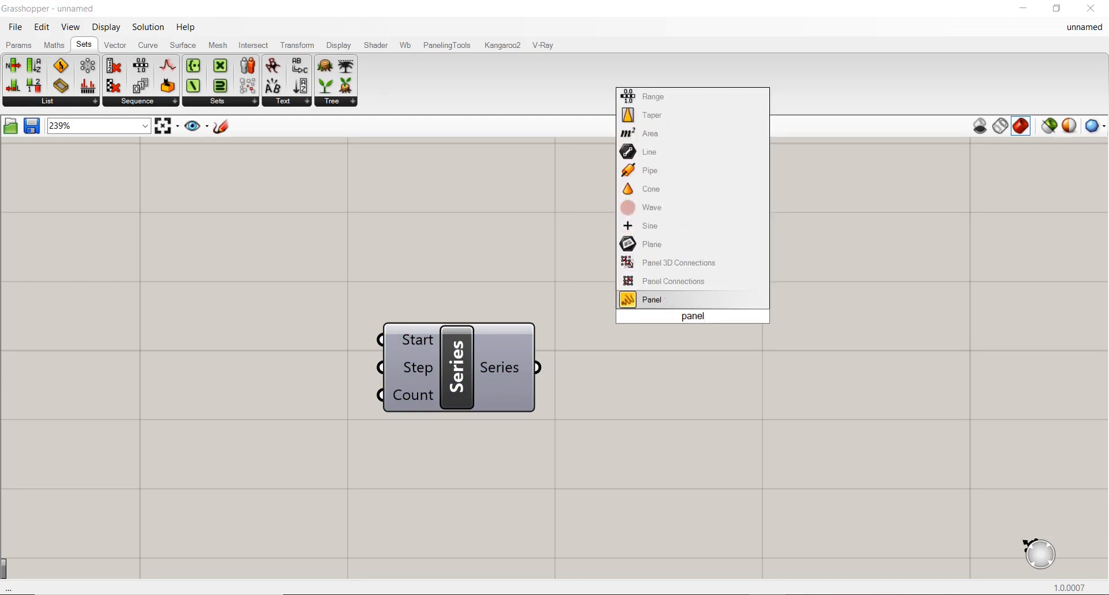
left_click(651, 299)
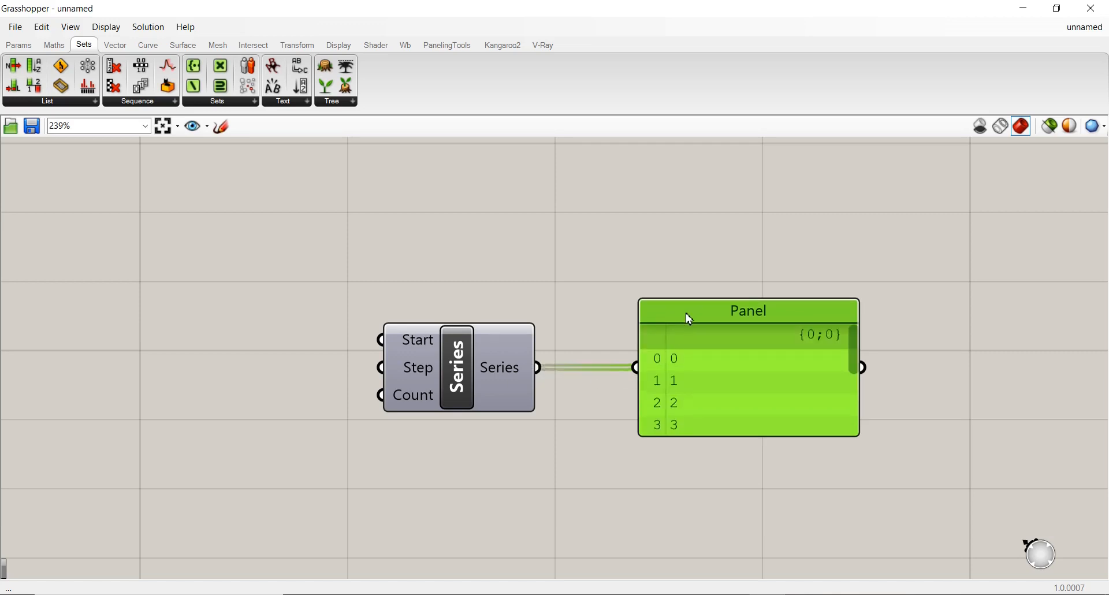
left_click_drag(747, 310, 727, 290)
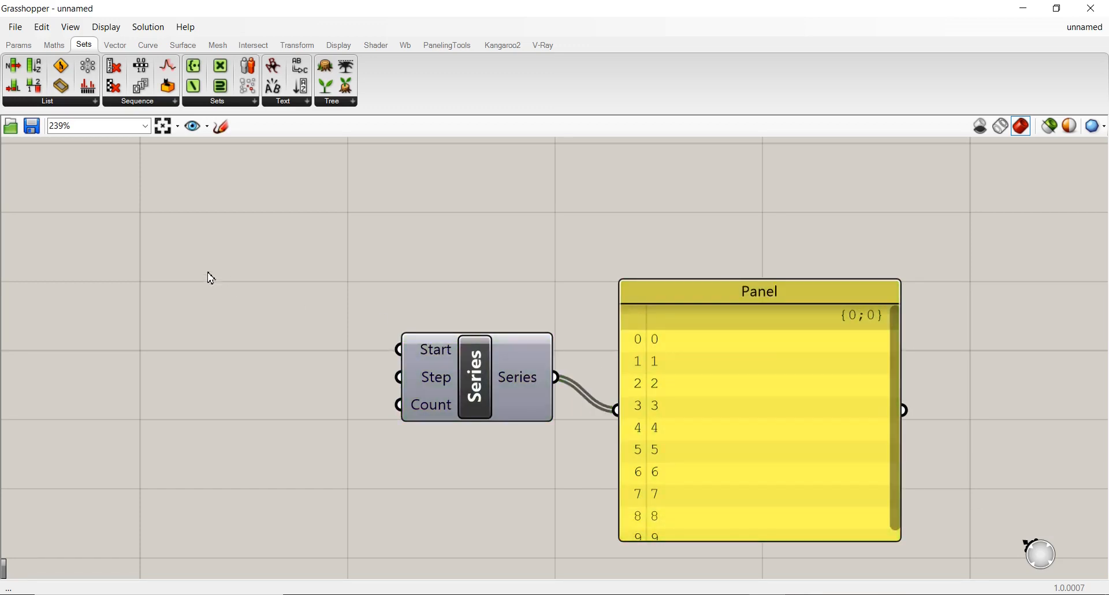
- Add Number Sliders, wire one into Series Start, and lower the slider values to 1
double_click(207, 270)
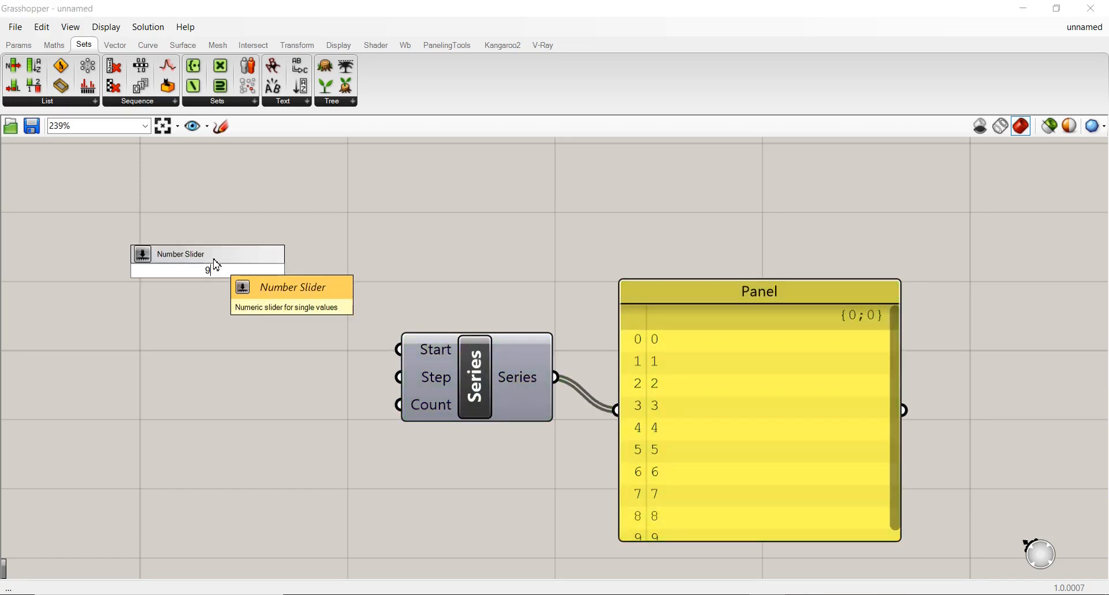
left_click(206, 269)
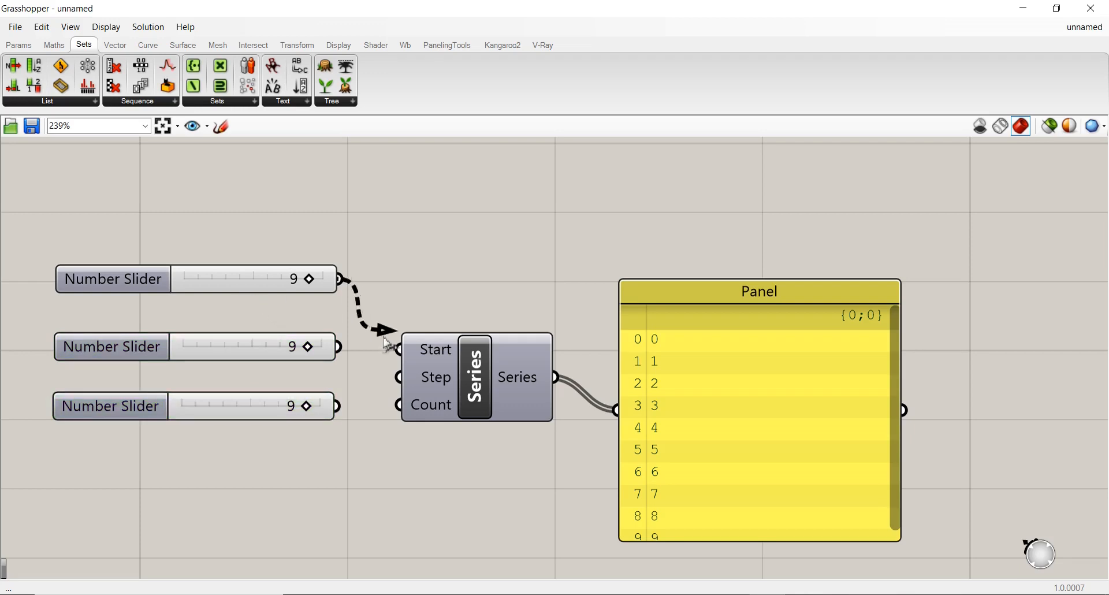
left_click_drag(307, 278, 224, 278)
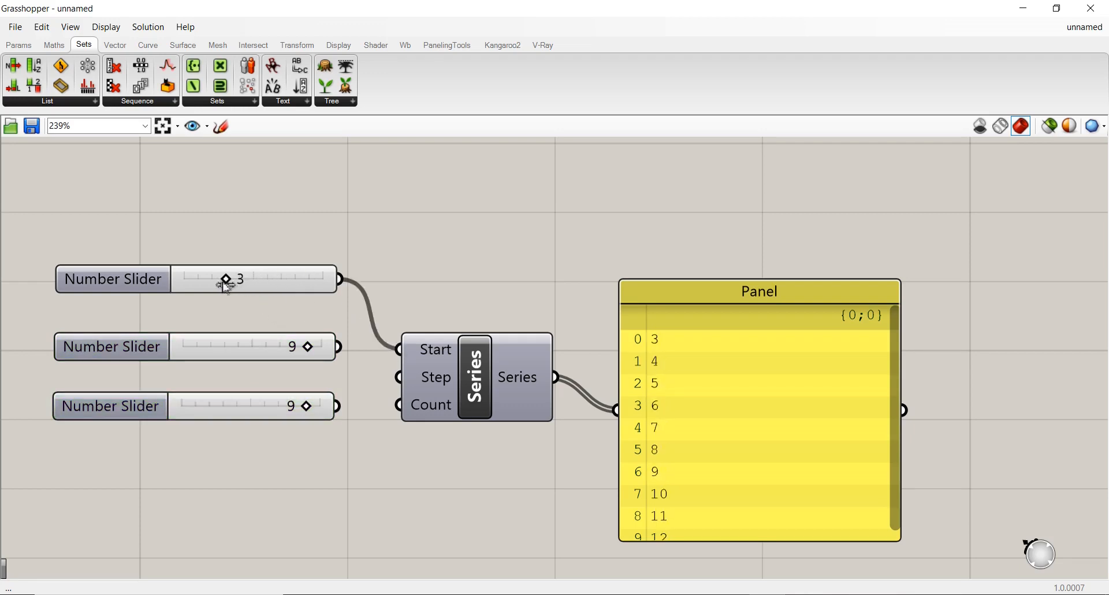
left_click_drag(225, 279, 196, 279)
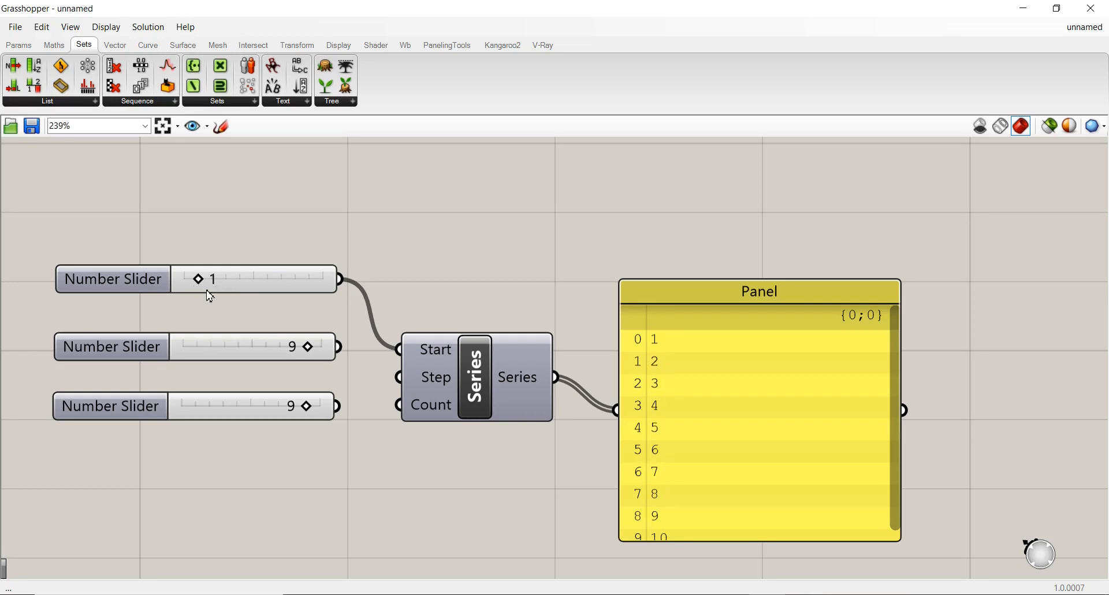
left_click_drag(308, 346, 230, 346)
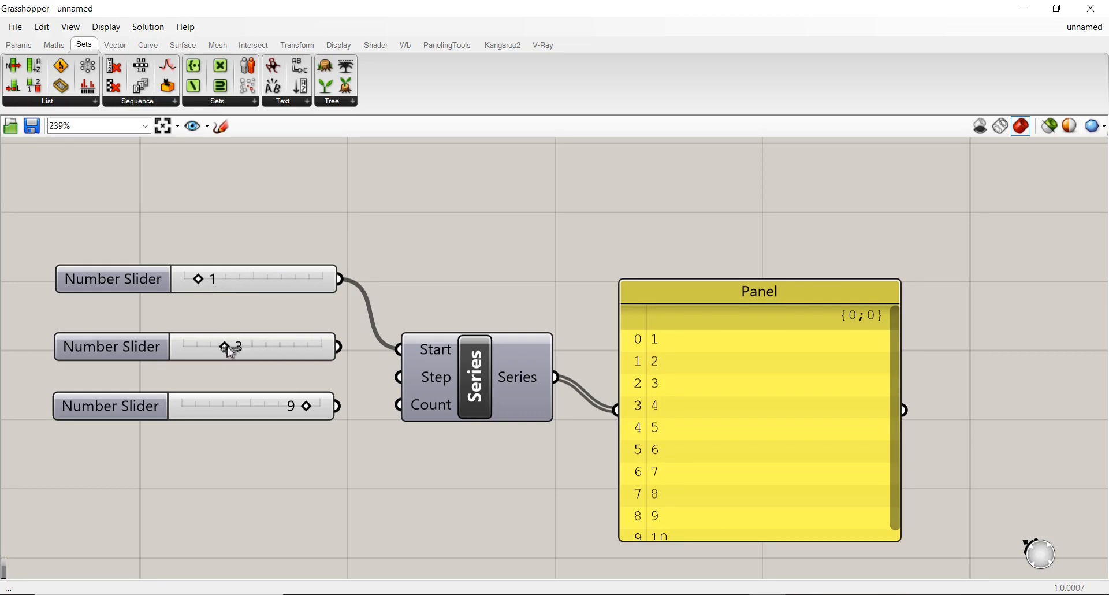
left_click_drag(233, 346, 209, 346)
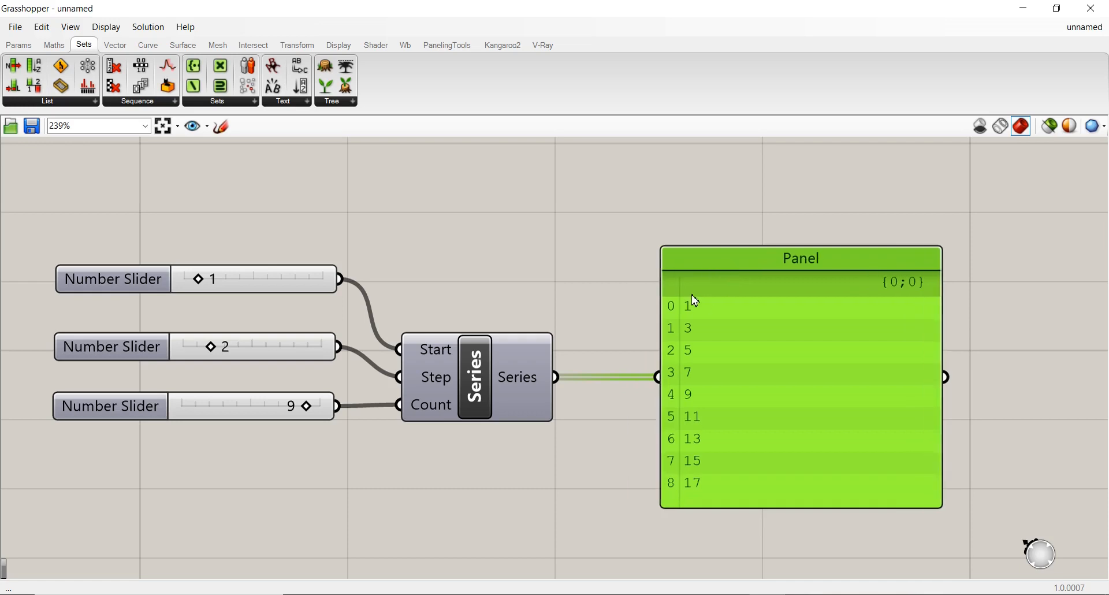
mouse_move(518, 375)
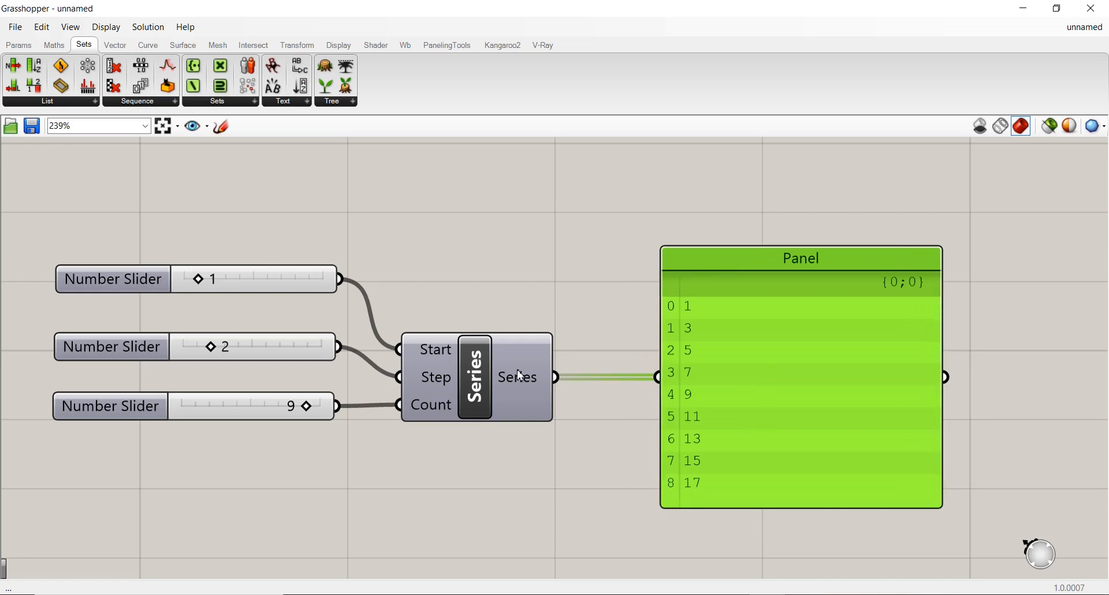
mouse_move(705, 314)
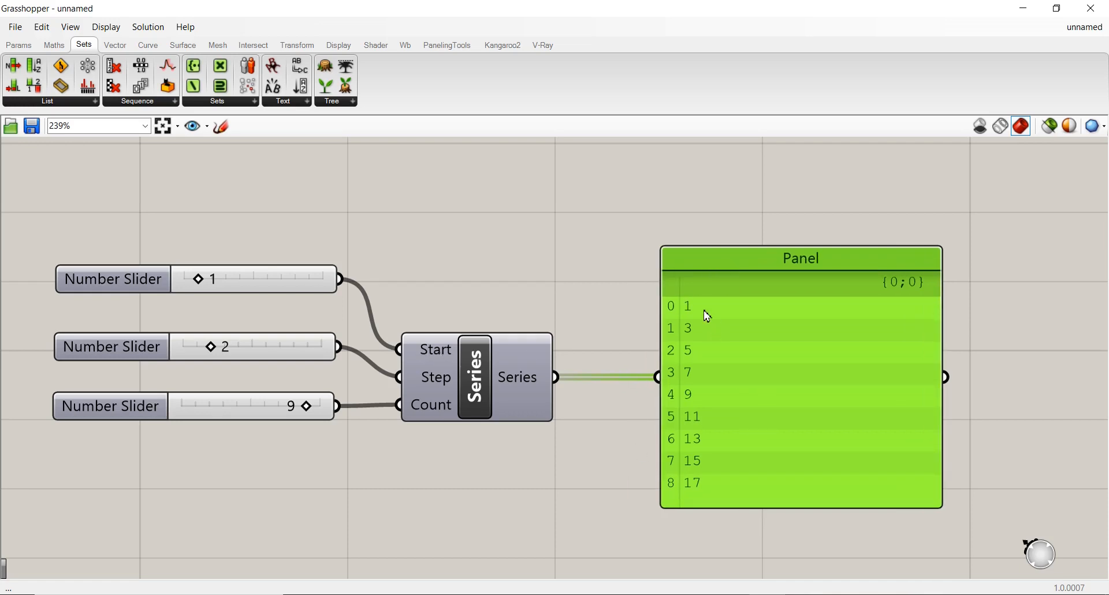
mouse_move(700, 311)
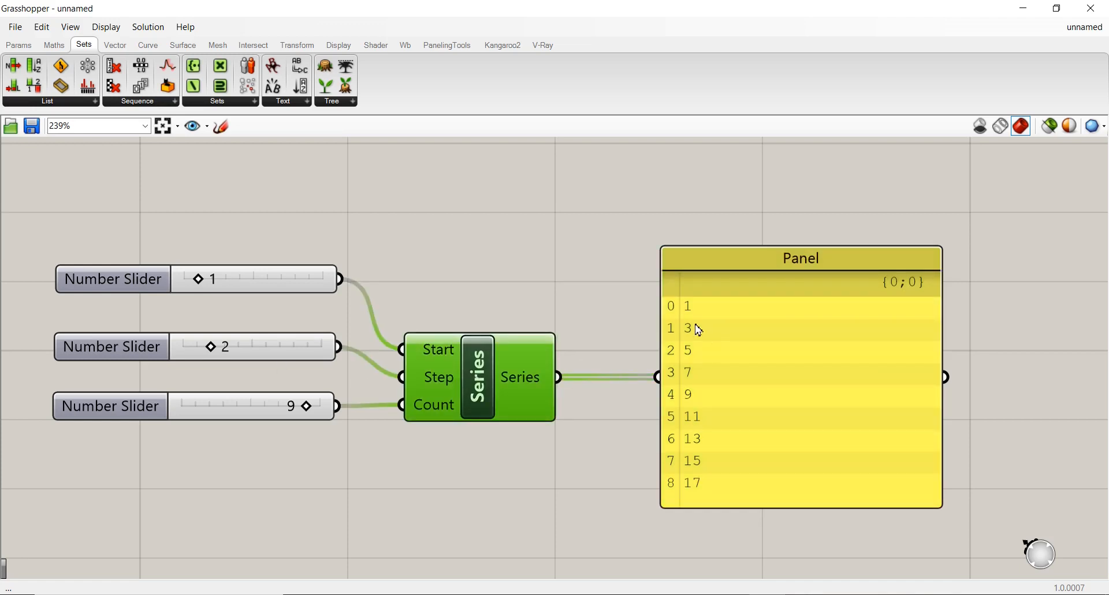
mouse_move(704, 323)
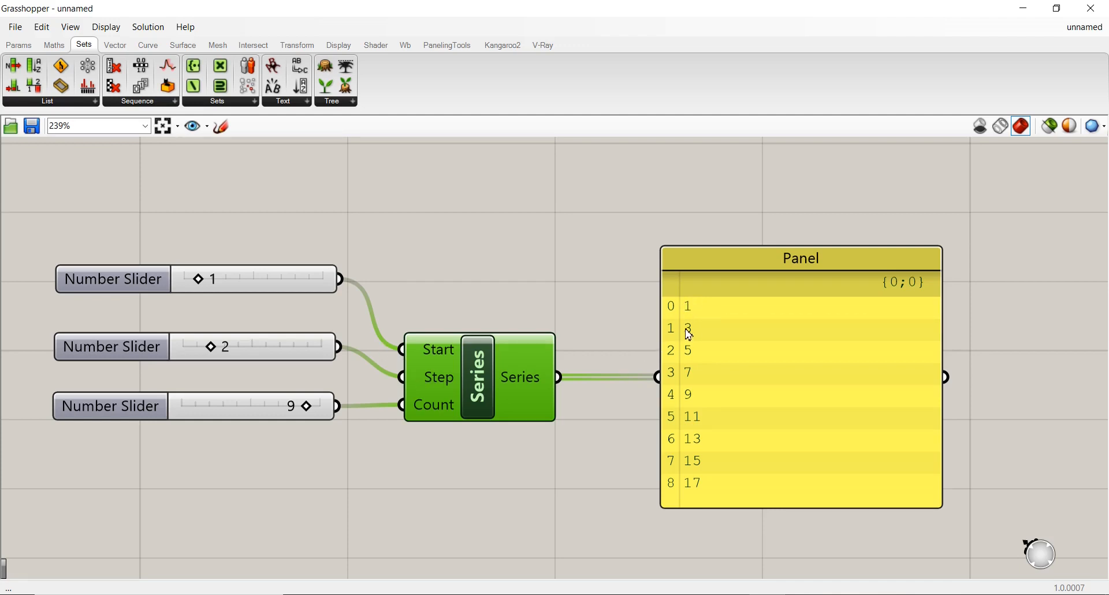
mouse_move(675, 349)
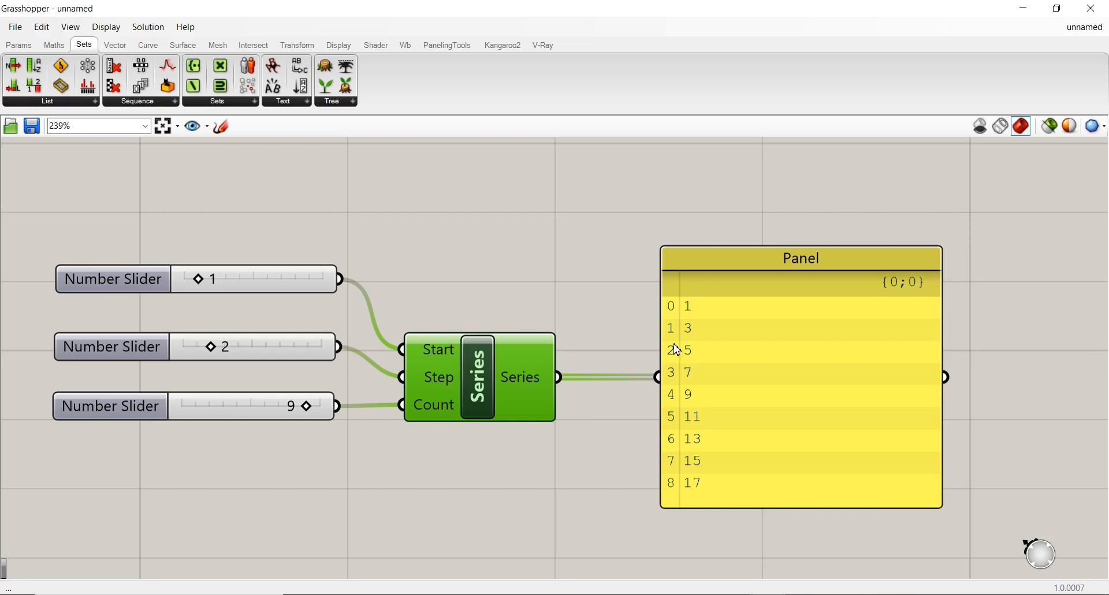
mouse_move(696, 342)
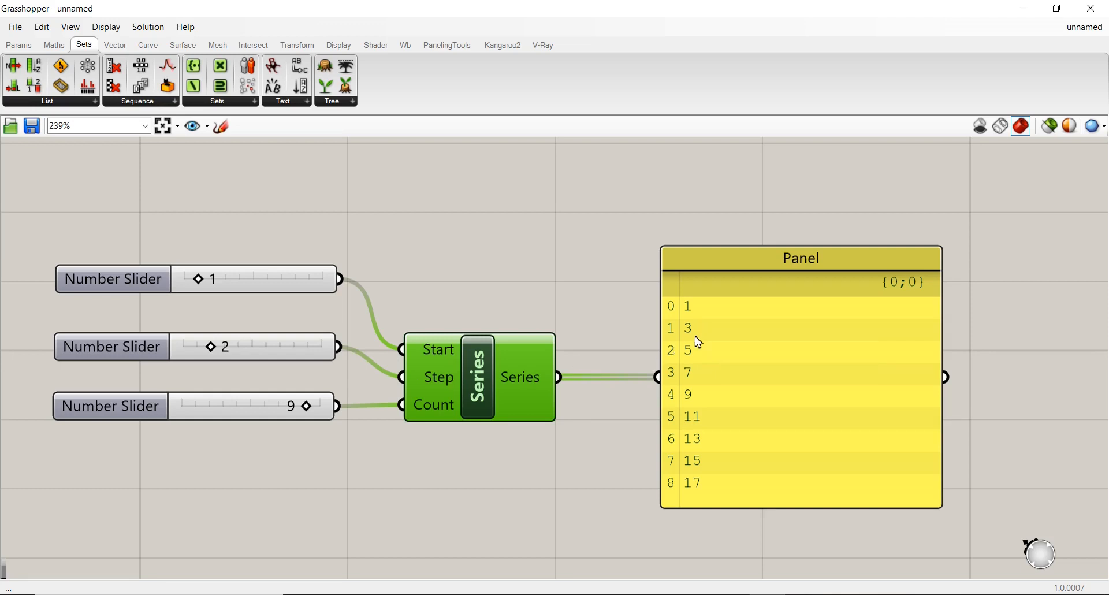
mouse_move(698, 352)
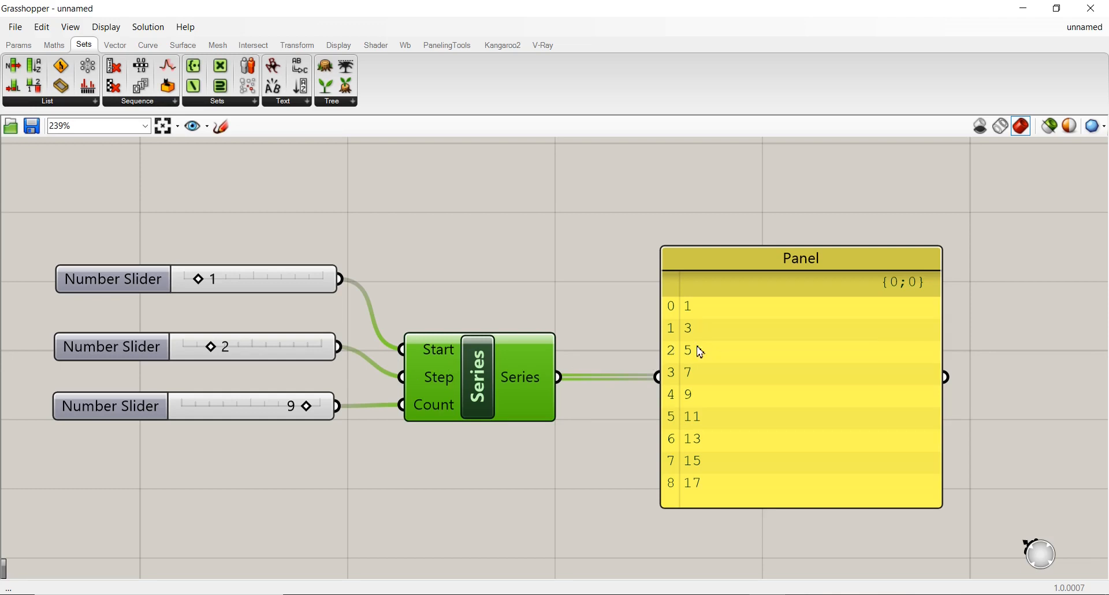
mouse_move(710, 423)
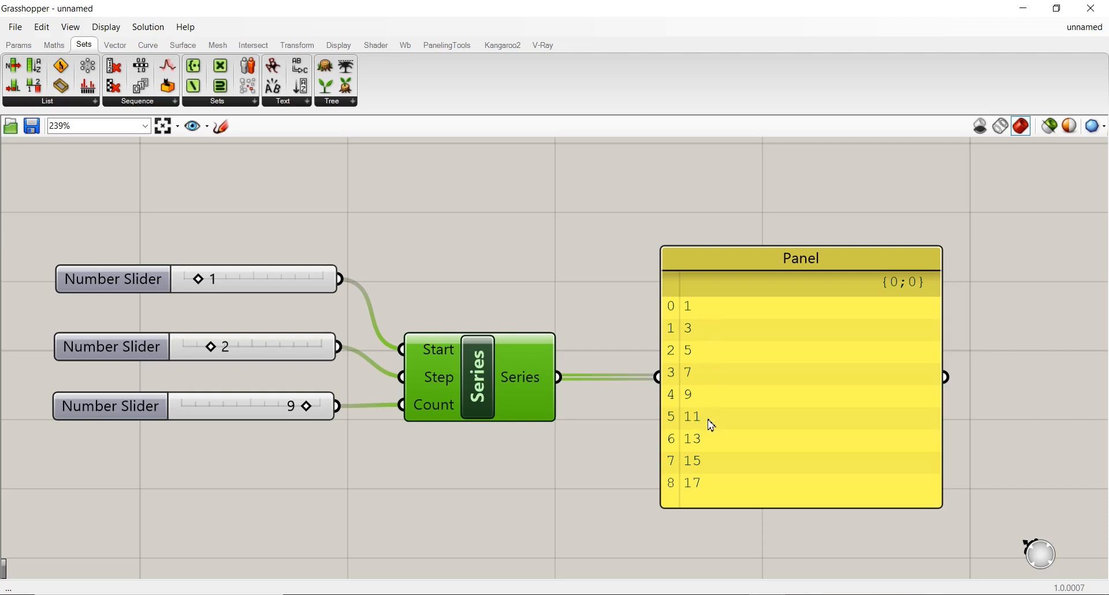
mouse_move(698, 329)
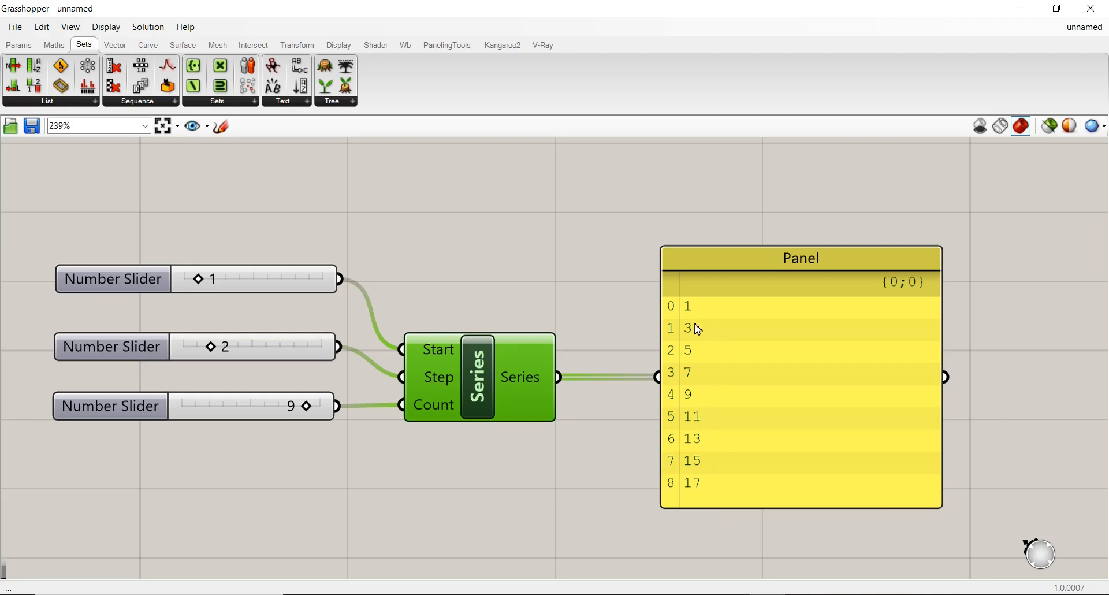
mouse_move(689, 338)
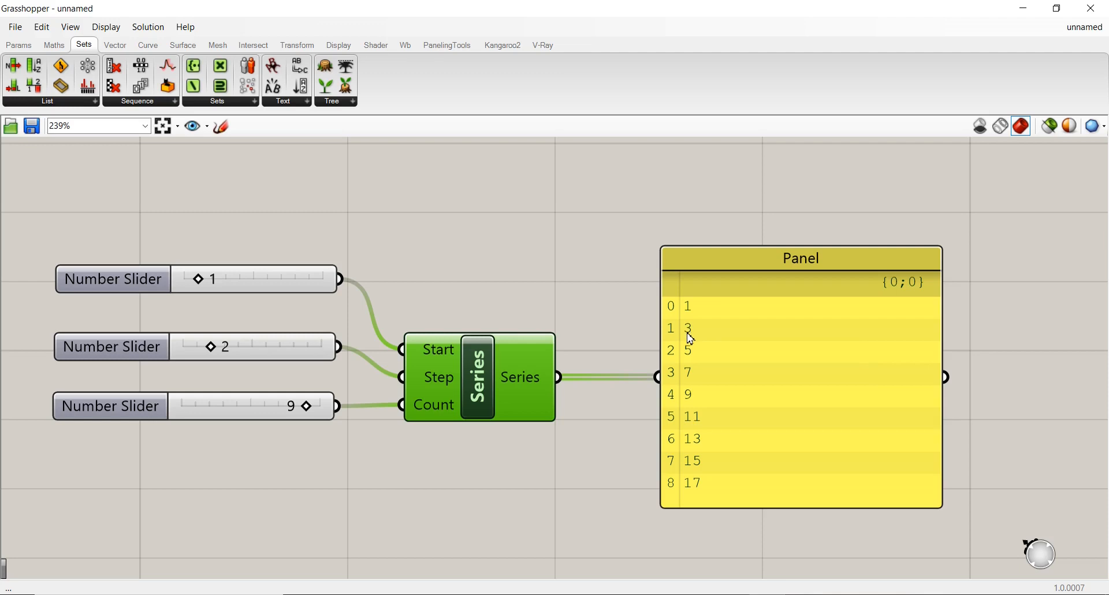
mouse_move(693, 350)
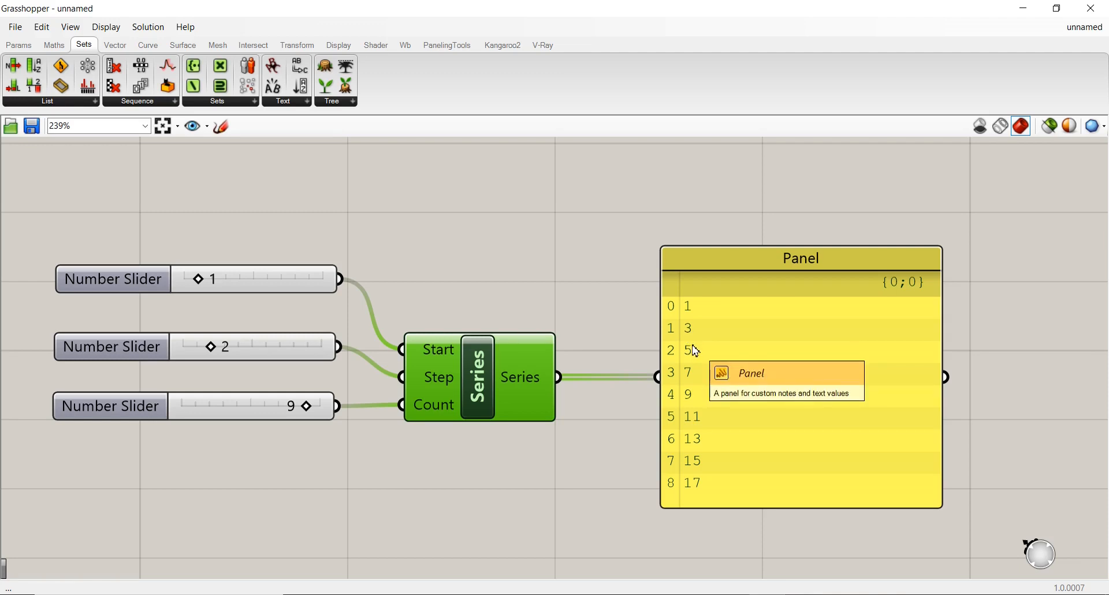
mouse_move(695, 374)
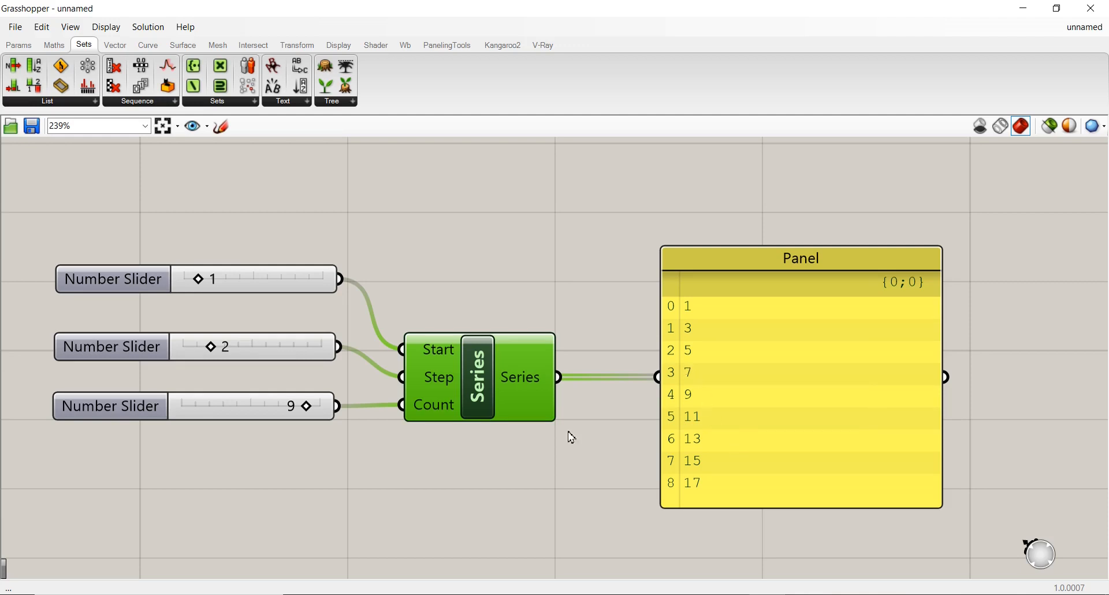
mouse_move(402, 377)
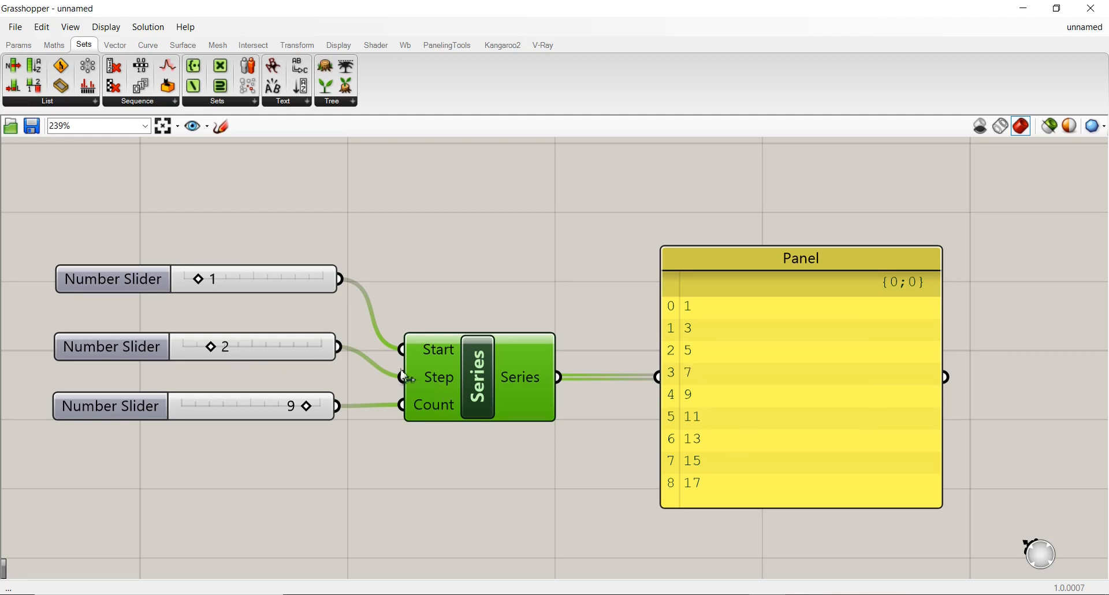
mouse_move(492, 381)
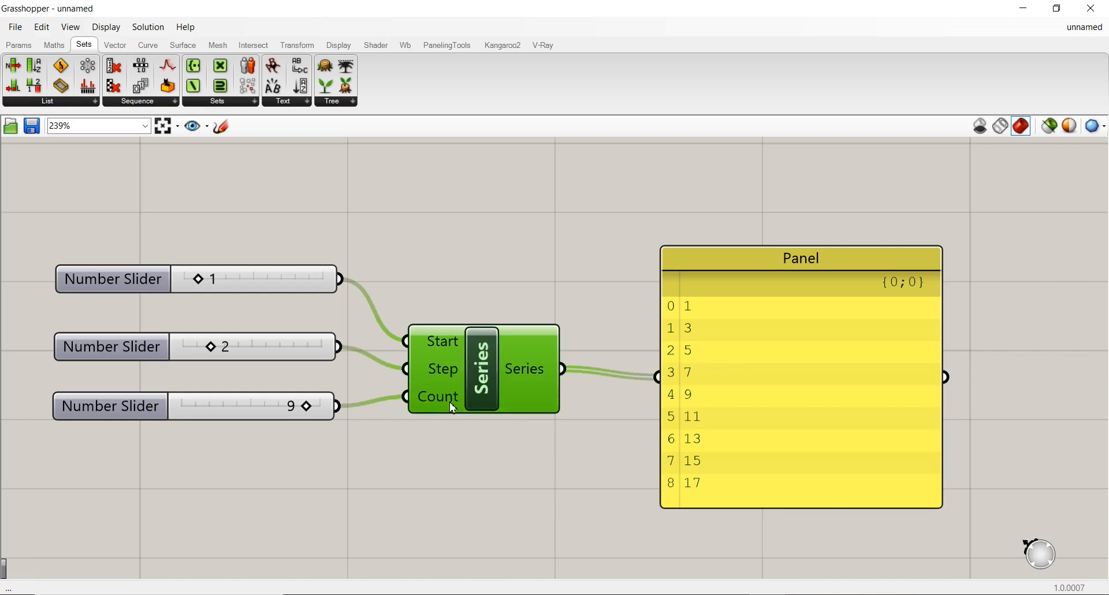
mouse_move(690, 344)
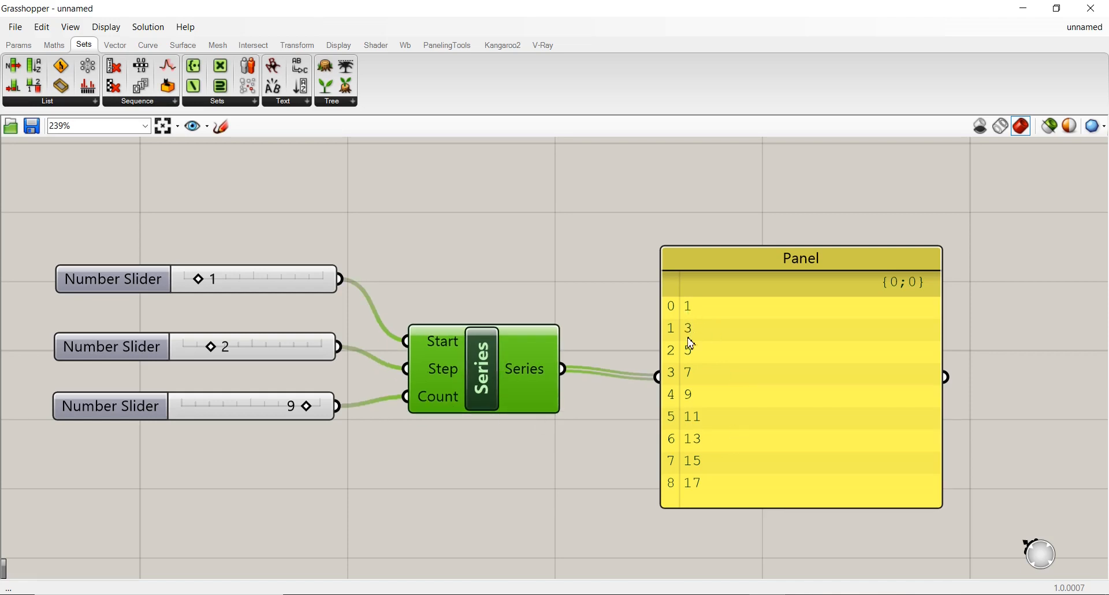
mouse_move(697, 320)
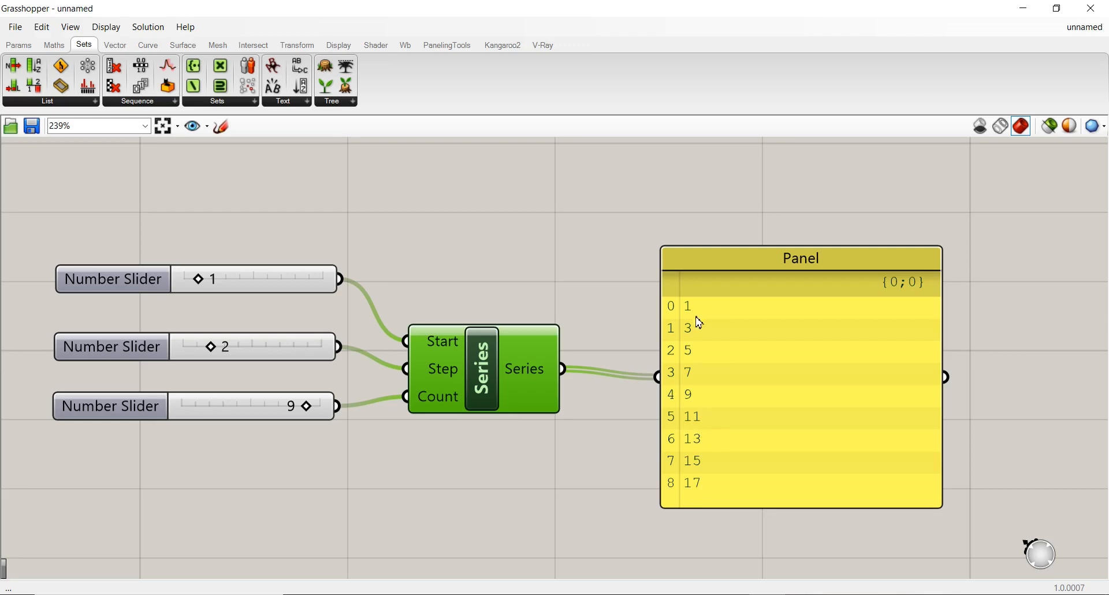
mouse_move(742, 325)
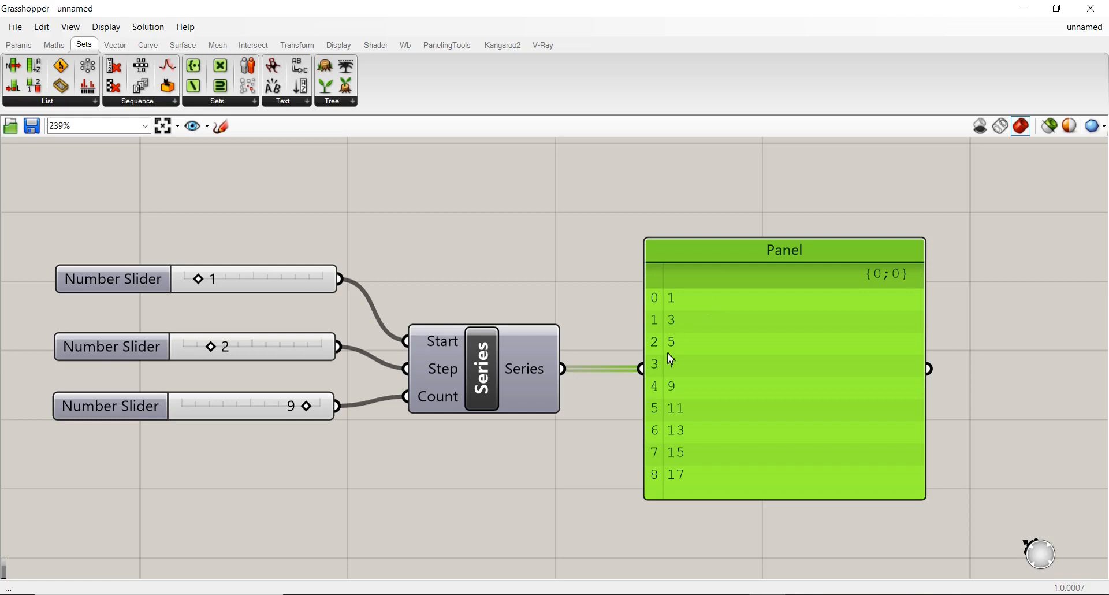
mouse_move(611, 423)
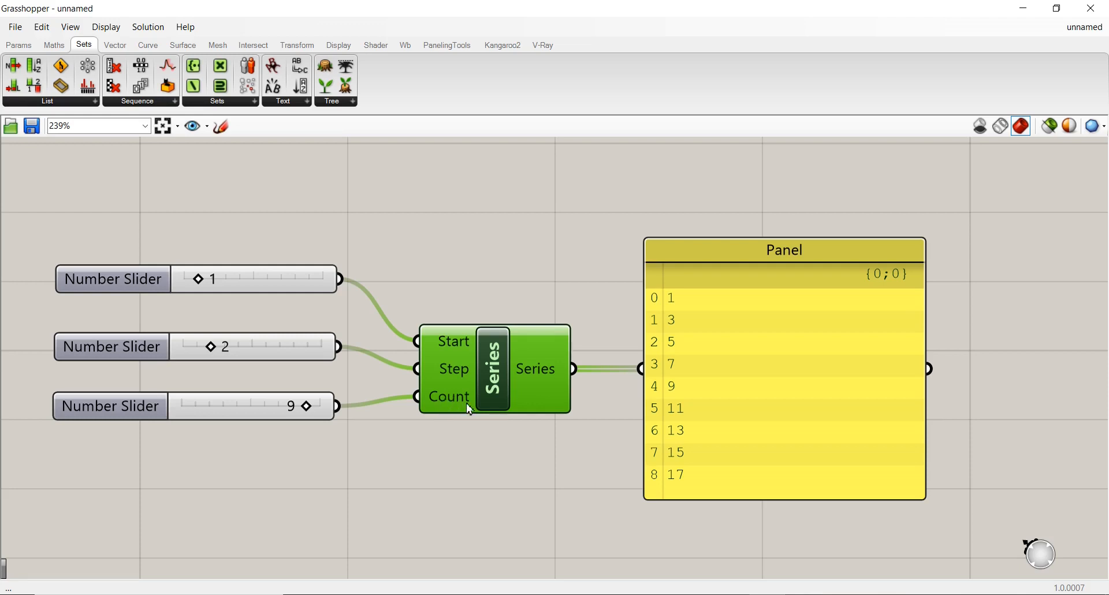
mouse_move(445, 410)
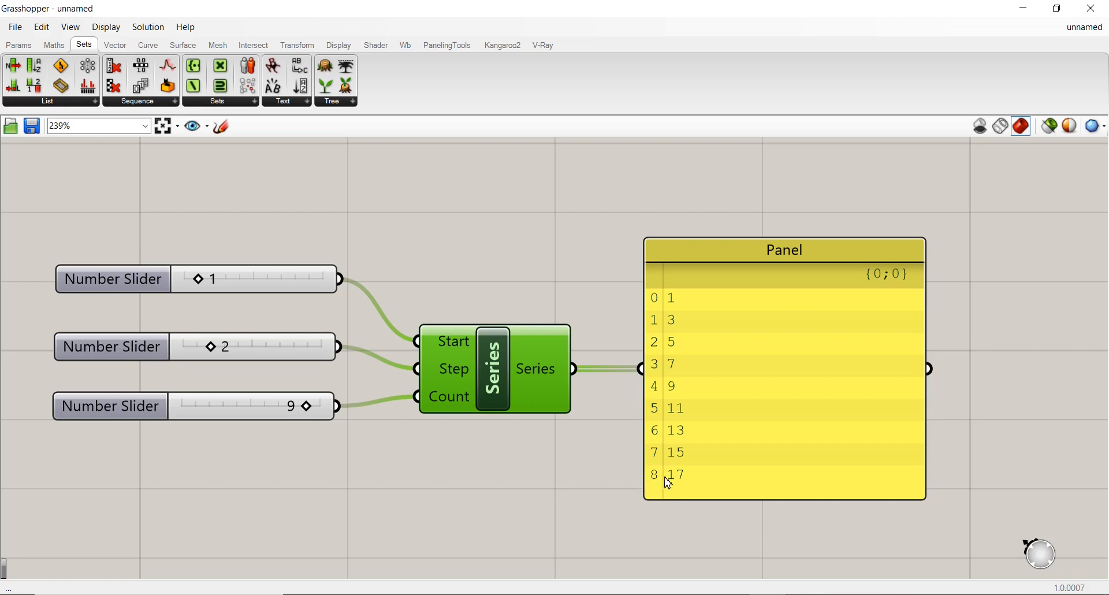
mouse_move(424, 425)
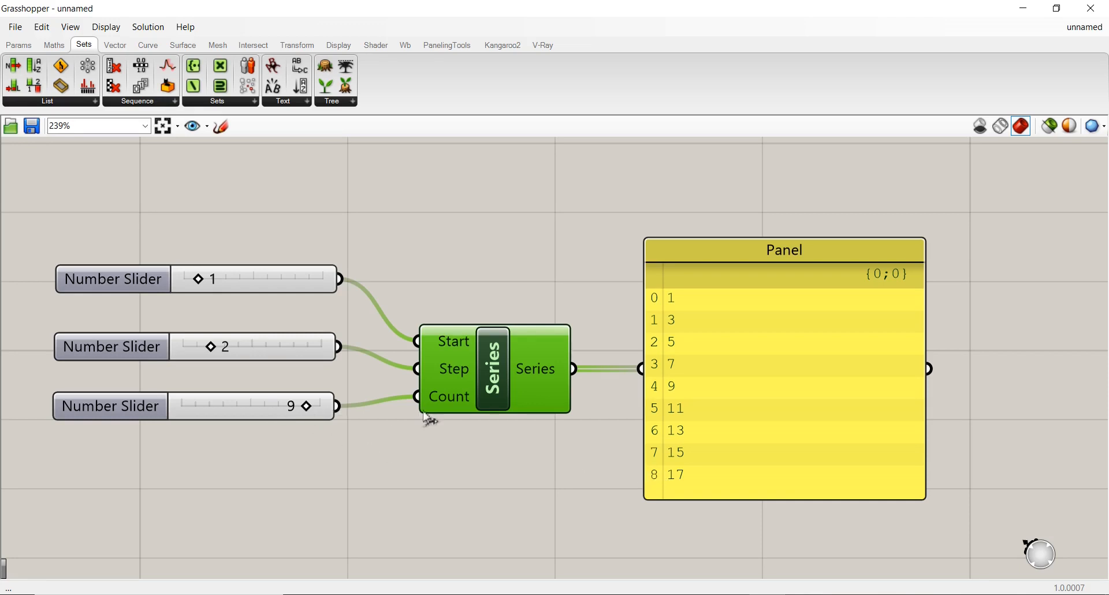
mouse_move(678, 478)
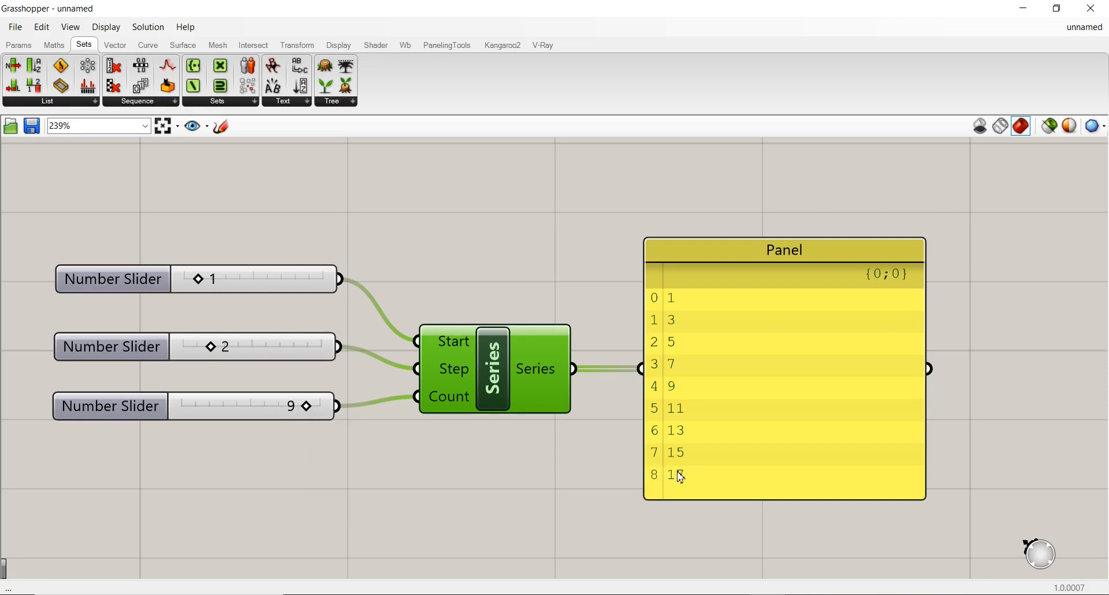
mouse_move(521, 453)
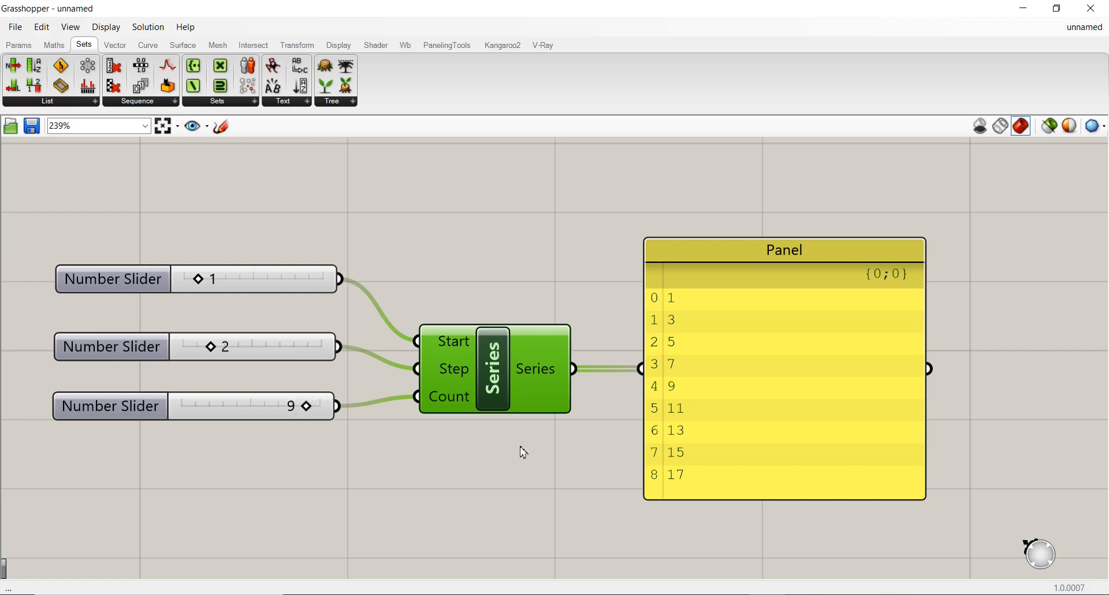
mouse_move(294, 424)
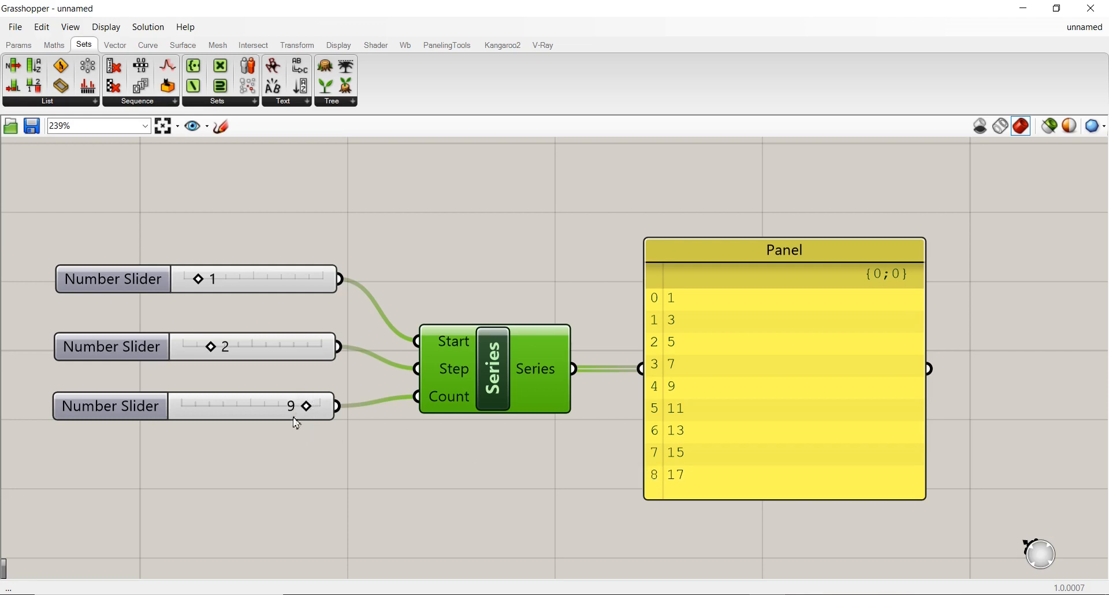
mouse_move(667, 487)
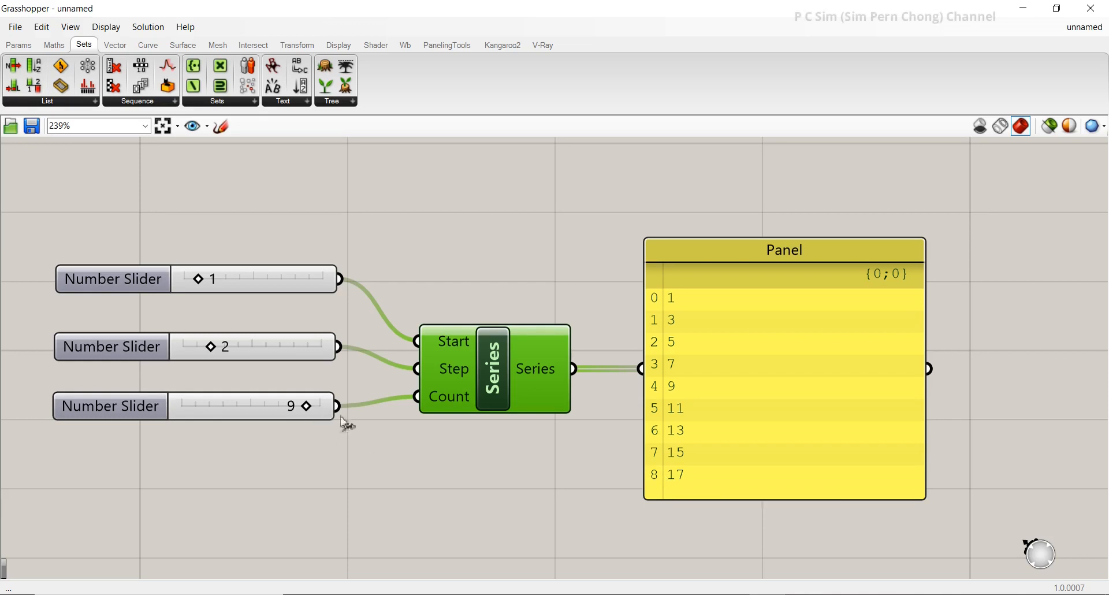
mouse_move(622, 451)
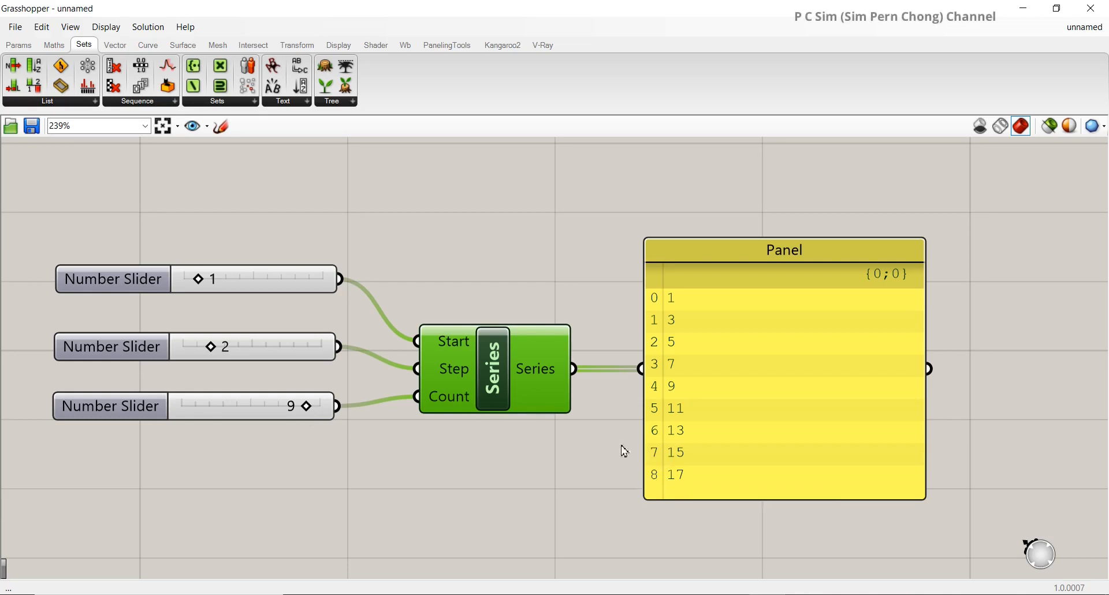
- Zoom out the canvas to show both the Range and Series setups
scroll("down", 3)
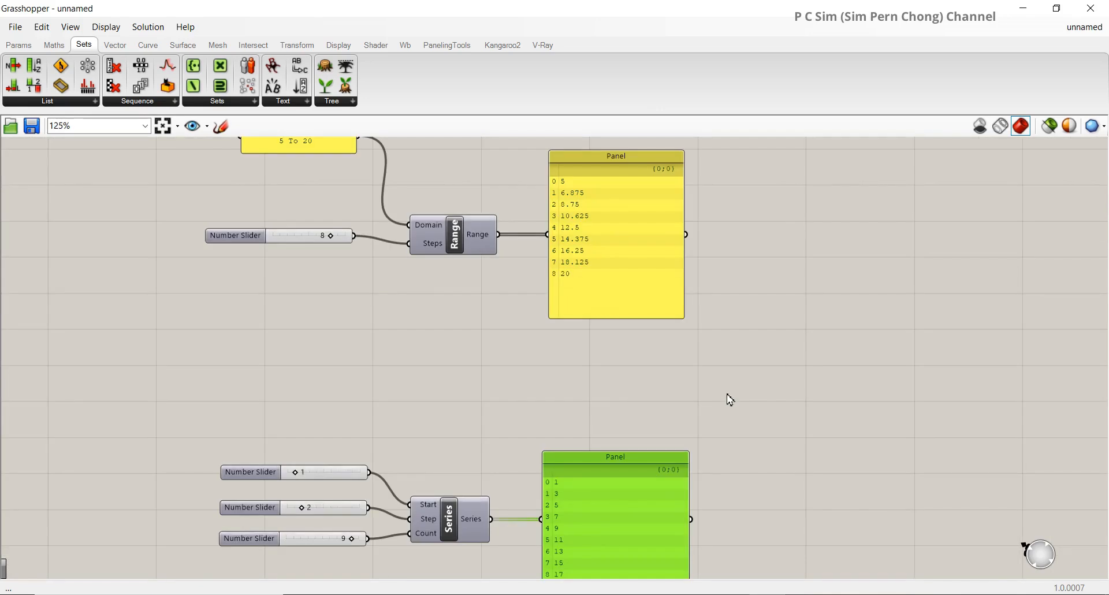
scroll("down", 3)
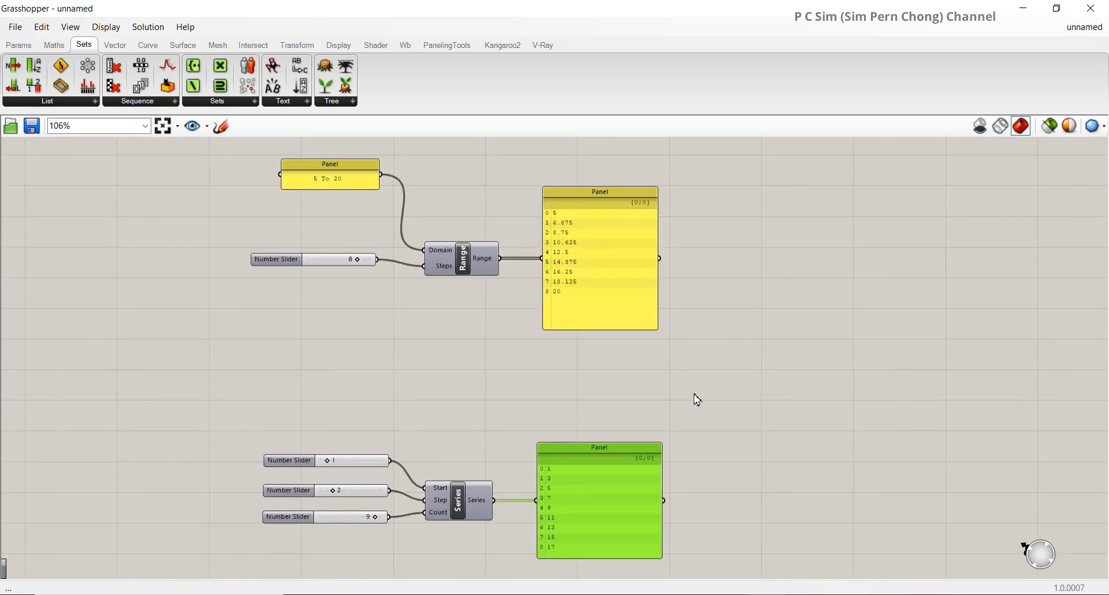
scroll("down", 3)
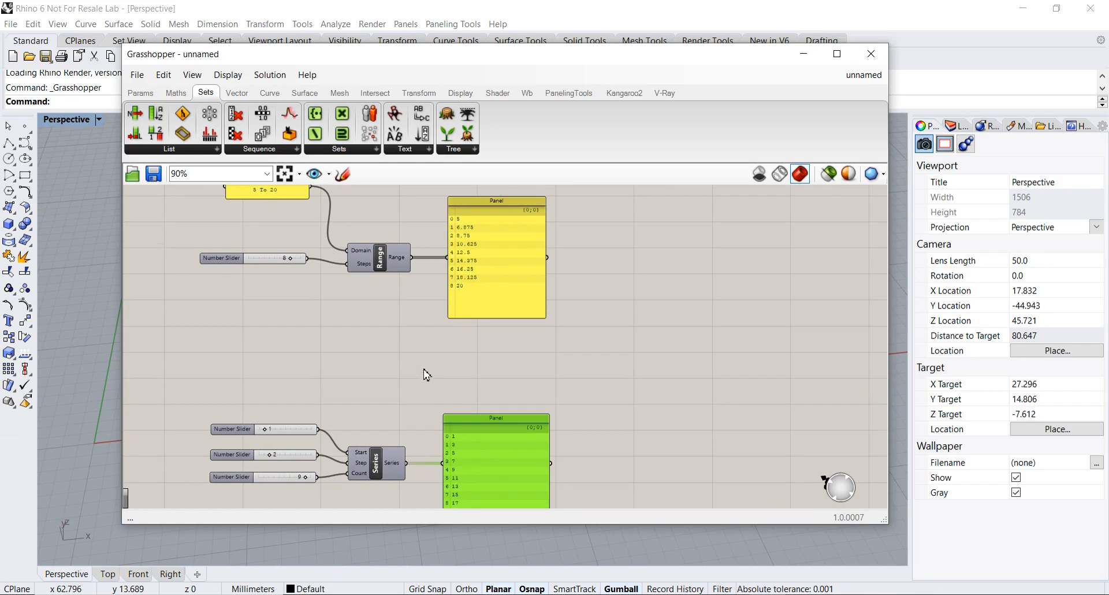
- Place a Construct Point component from the Vector tab right of the Range and Series panels
scroll("down", 3)
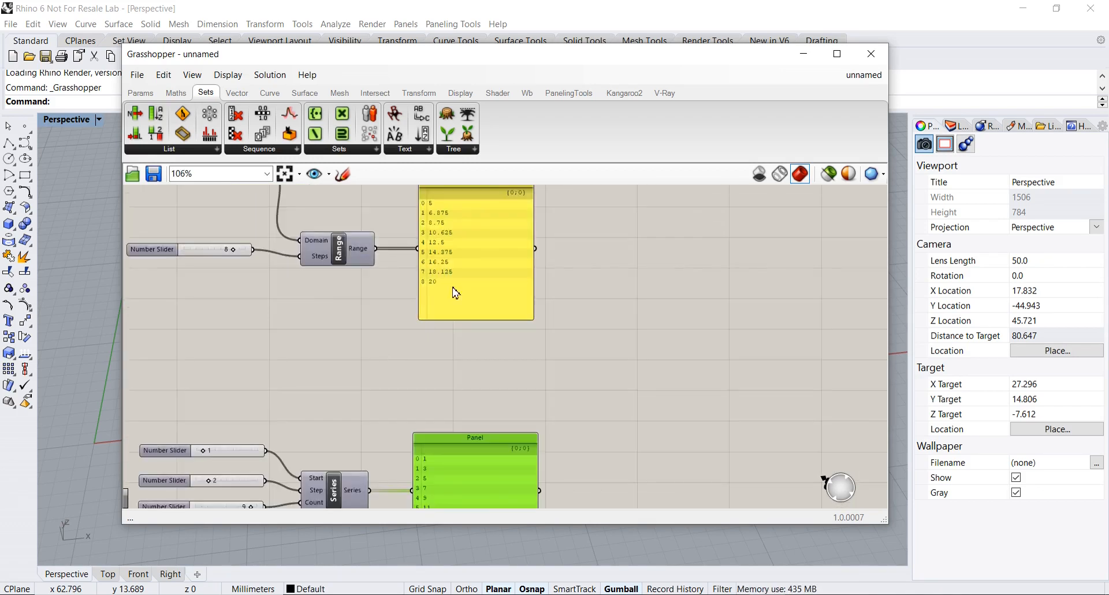
scroll("down", 3)
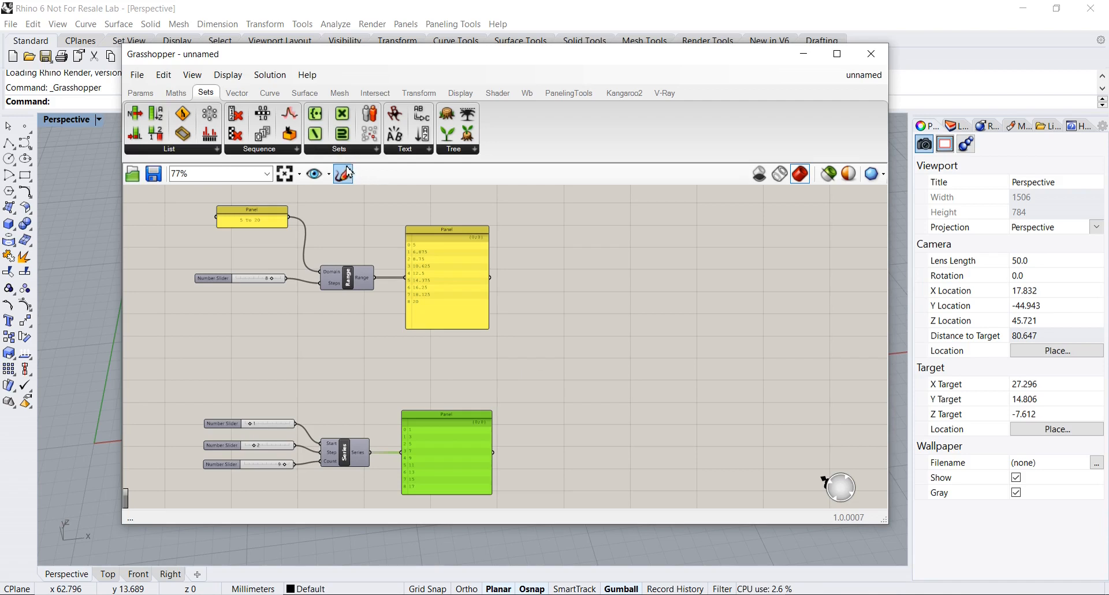
left_click(237, 93)
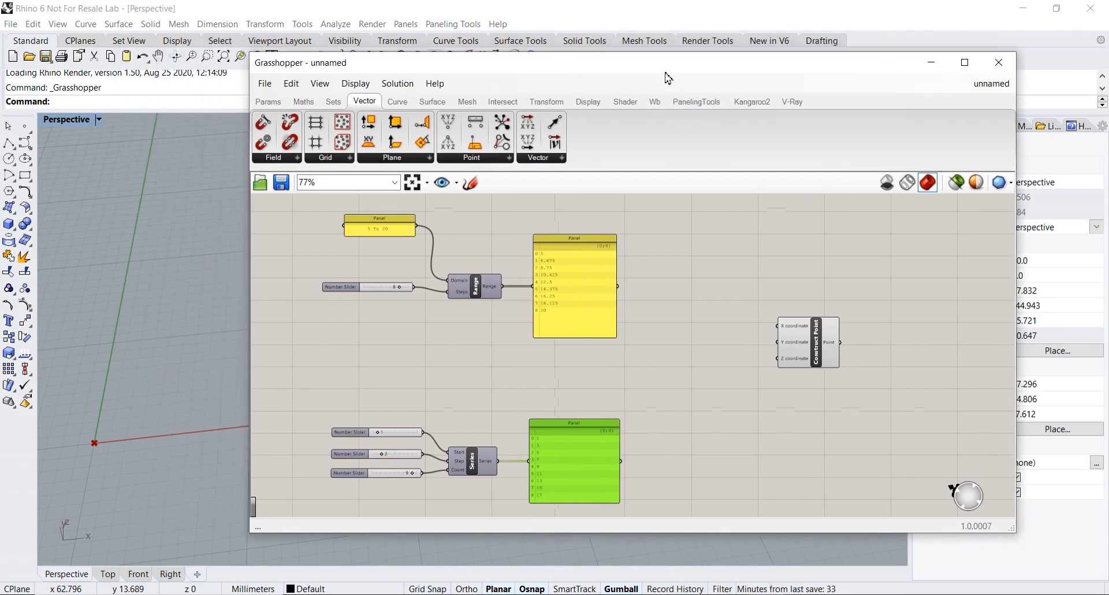
mouse_move(249, 260)
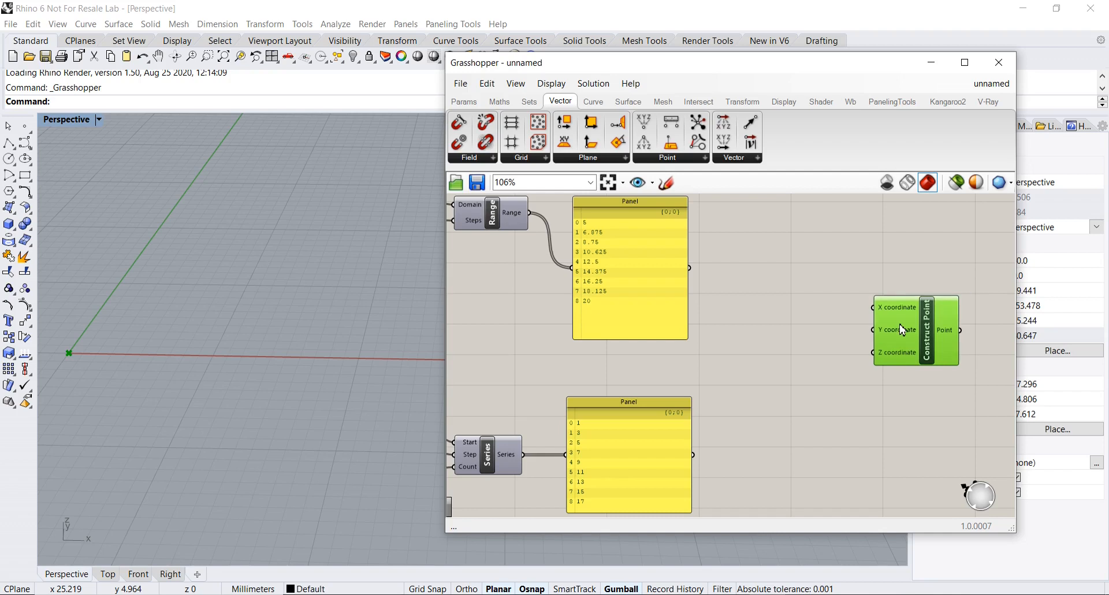
- Connect Range output to Construct Point X and Series output to Y, giving nine diagonal points
left_click_drag(914, 331, 907, 333)
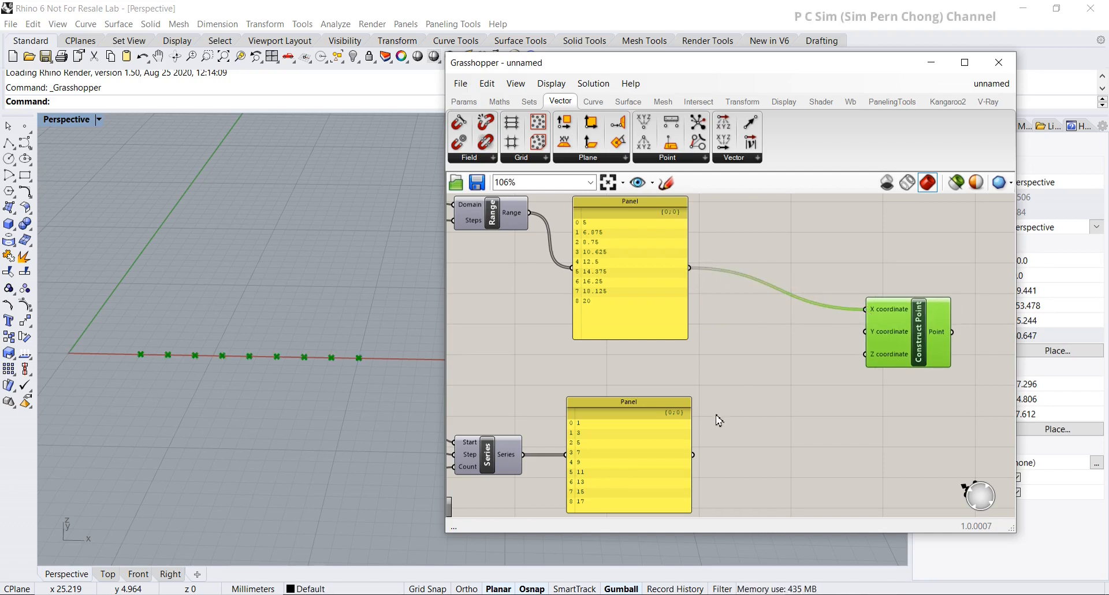
left_click_drag(693, 454, 868, 331)
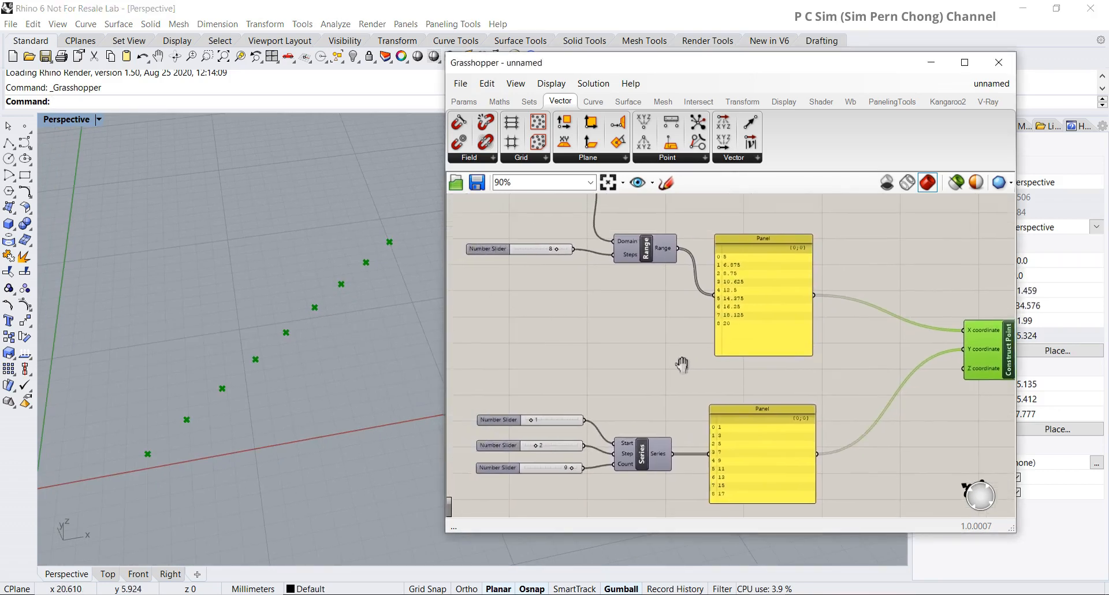
scroll("down", 3)
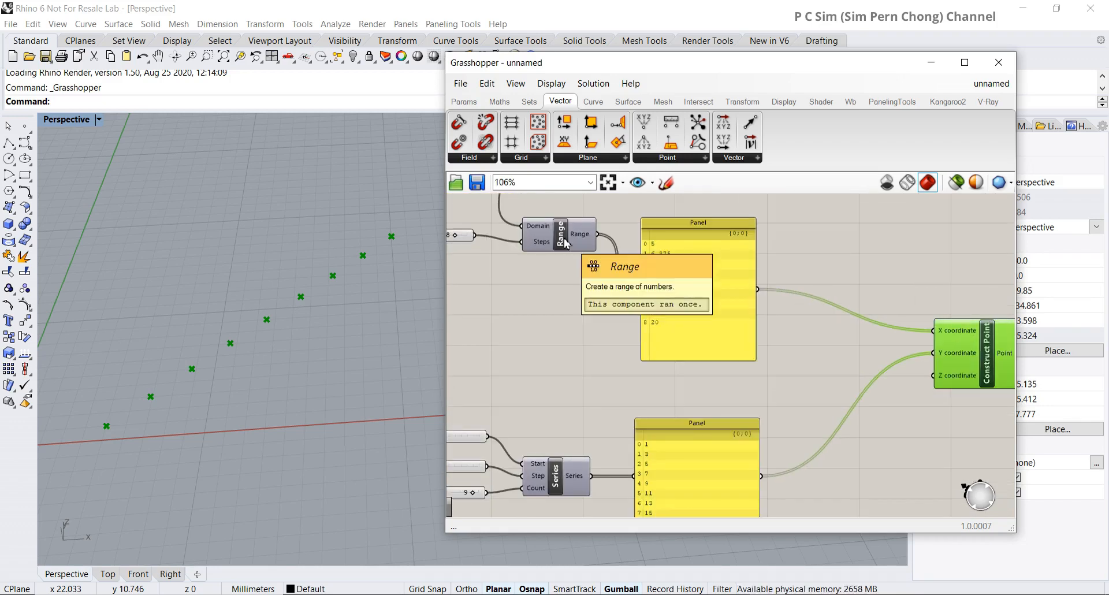
mouse_move(699, 363)
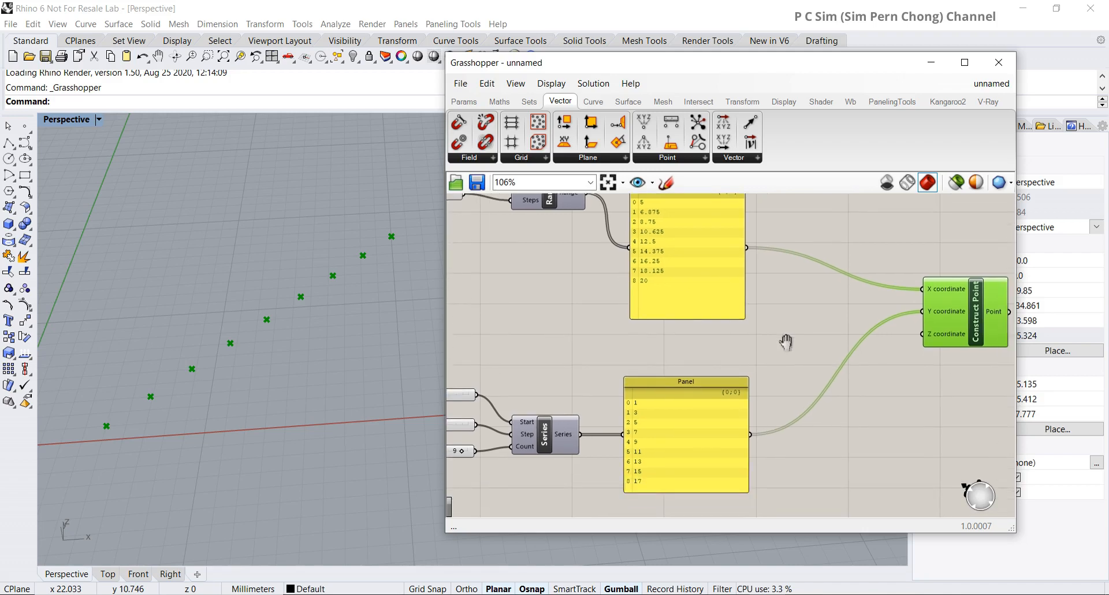
left_click(687, 363)
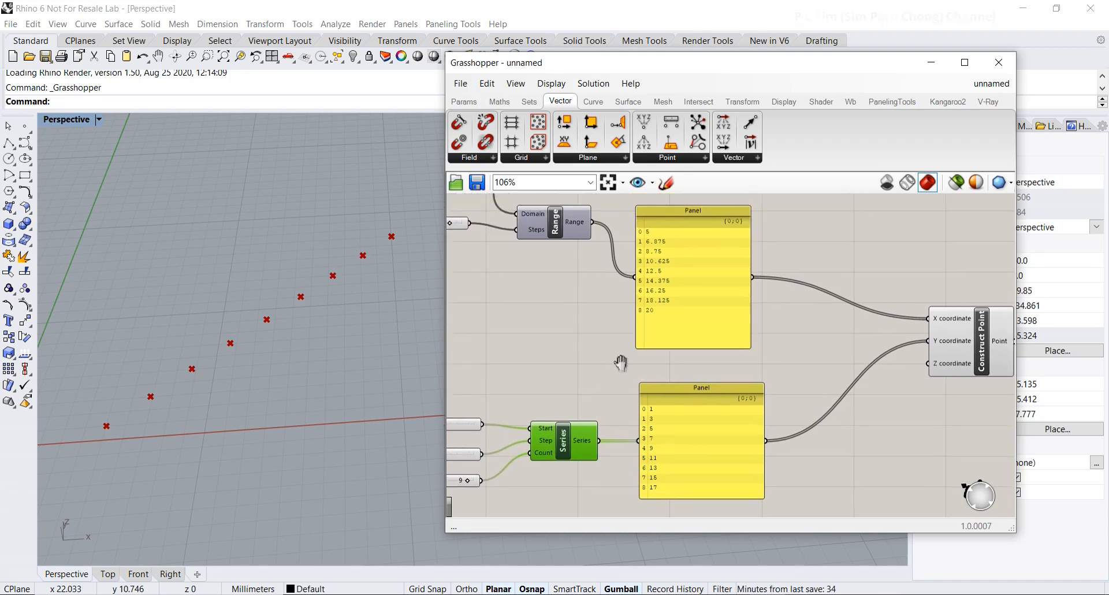
scroll("down", 3)
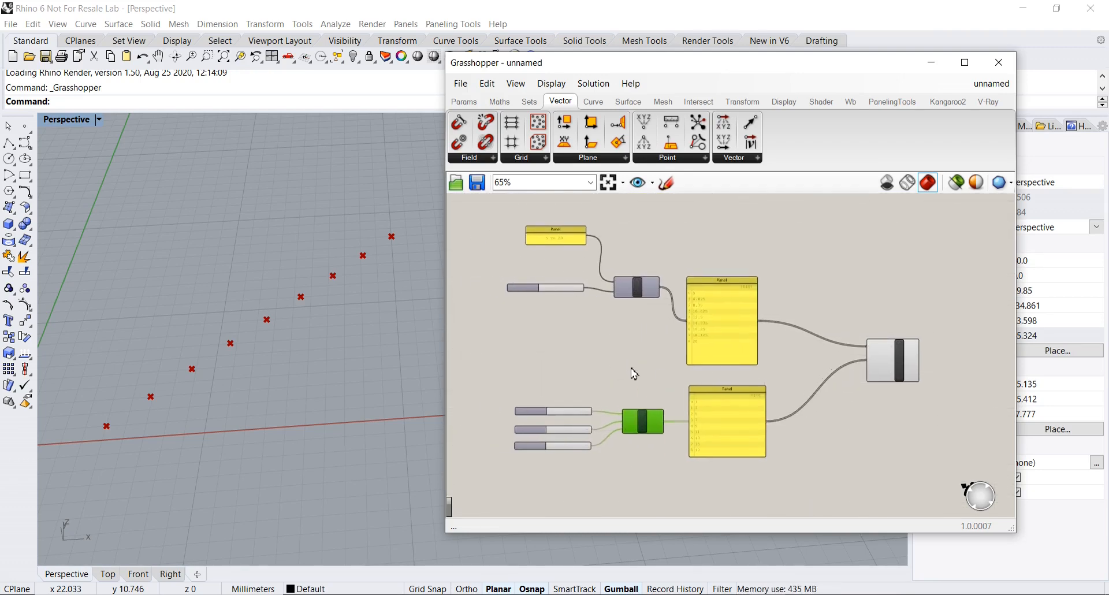